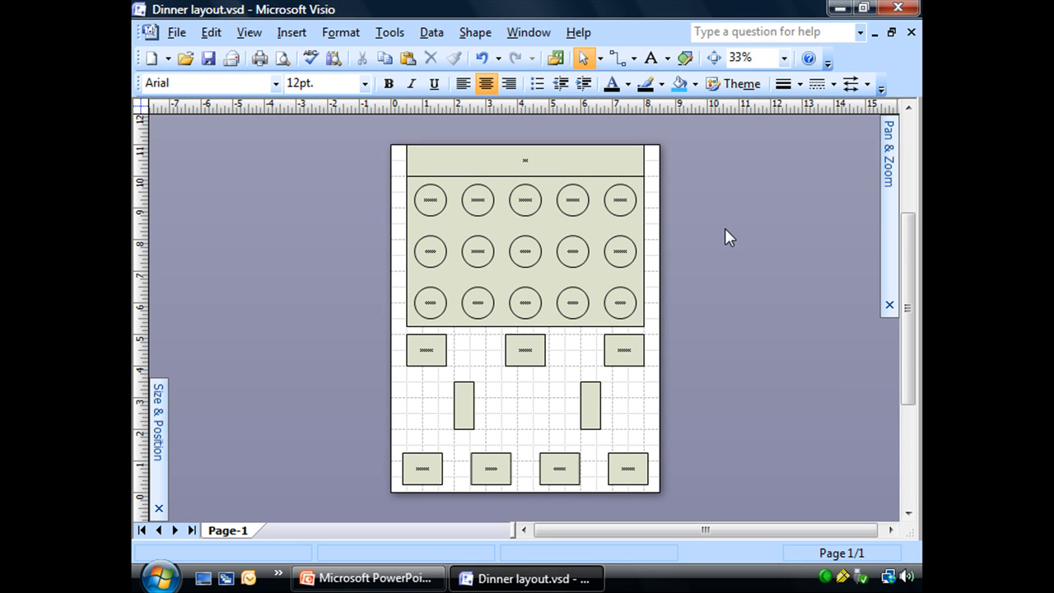
{"action": "mouse_move", "coordinate": [659, 401]}
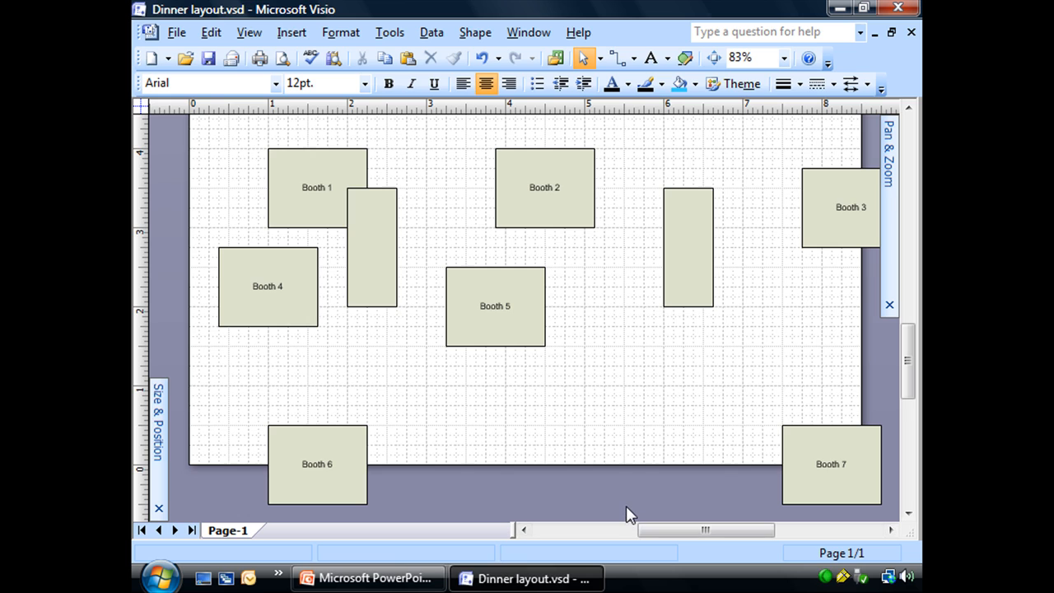
{"action": "mouse_move", "coordinate": [388, 108]}
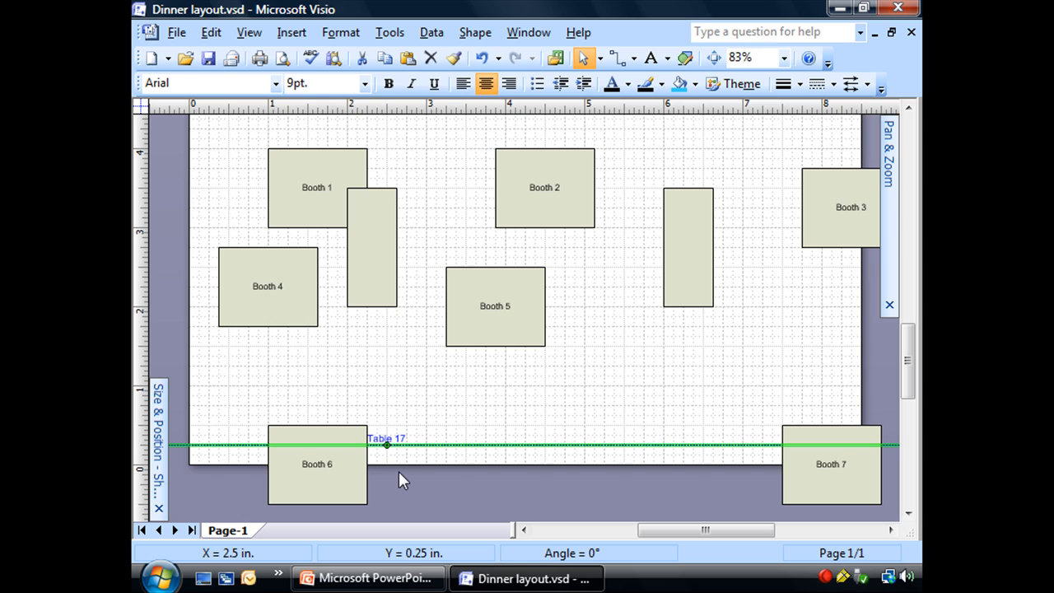
{"action": "mouse_move", "coordinate": [208, 445]}
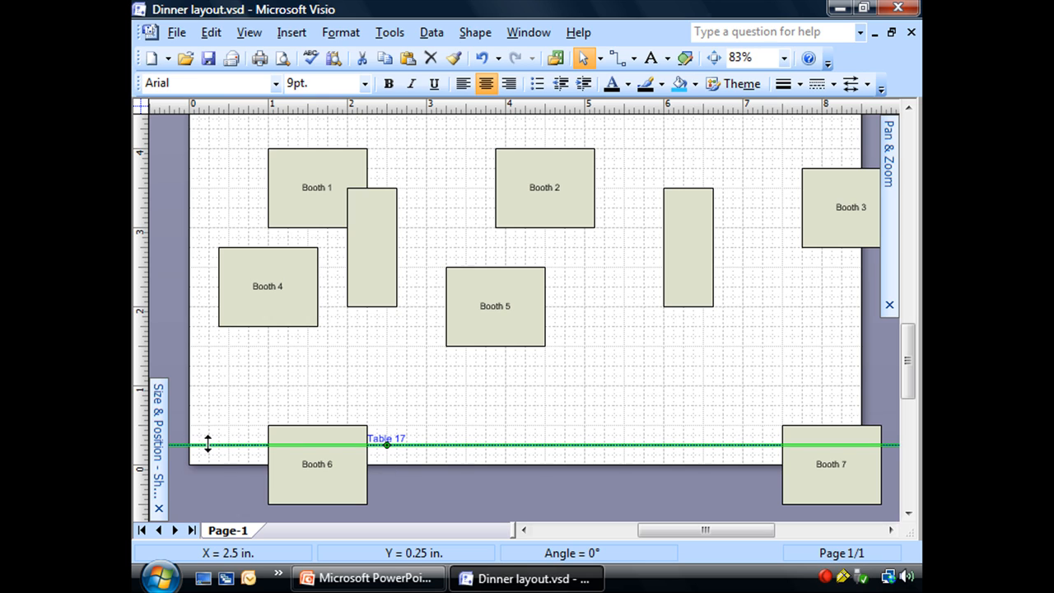
{"action": "mouse_move", "coordinate": [422, 387]}
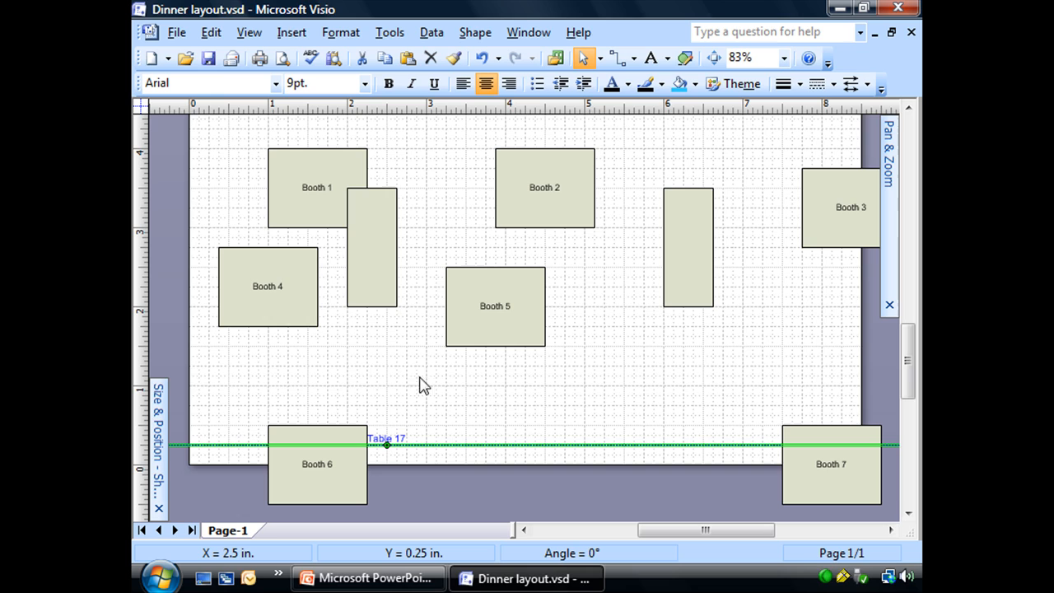
{"action": "mouse_move", "coordinate": [461, 365]}
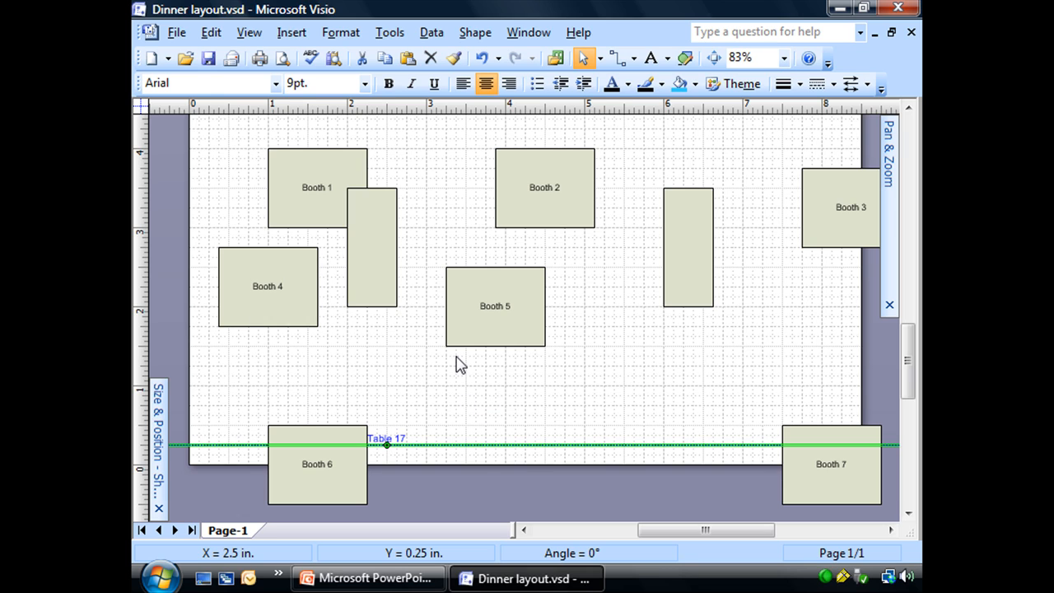
{"action": "mouse_move", "coordinate": [190, 214]}
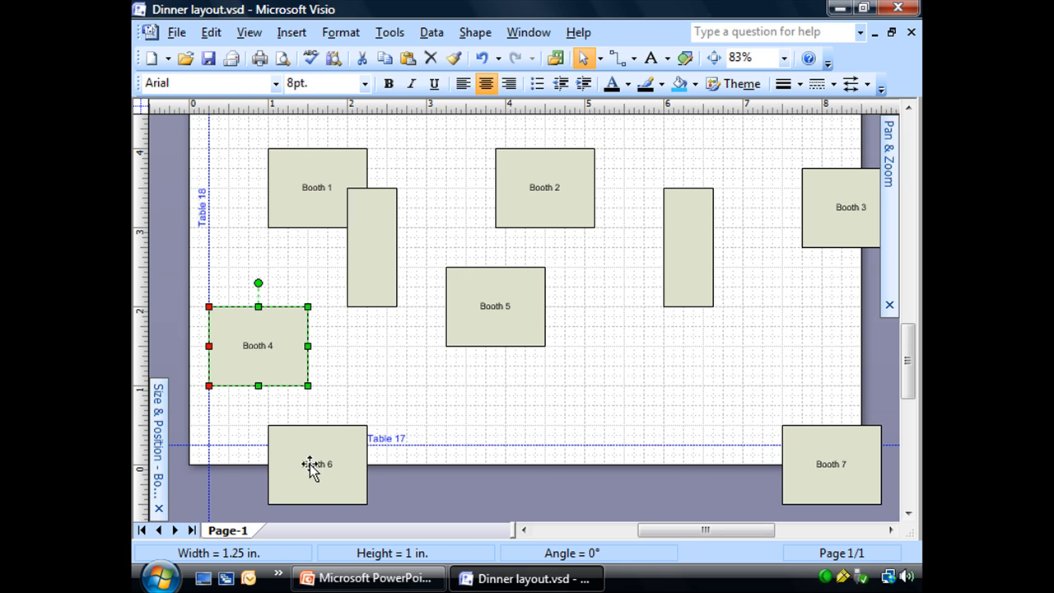
- Slide Booth 6 right along the lower guide, then nudge Booth 4 lower and rightward
{"action": "left_click_drag", "start_coordinate": [318, 463], "coordinate": [357, 345]}
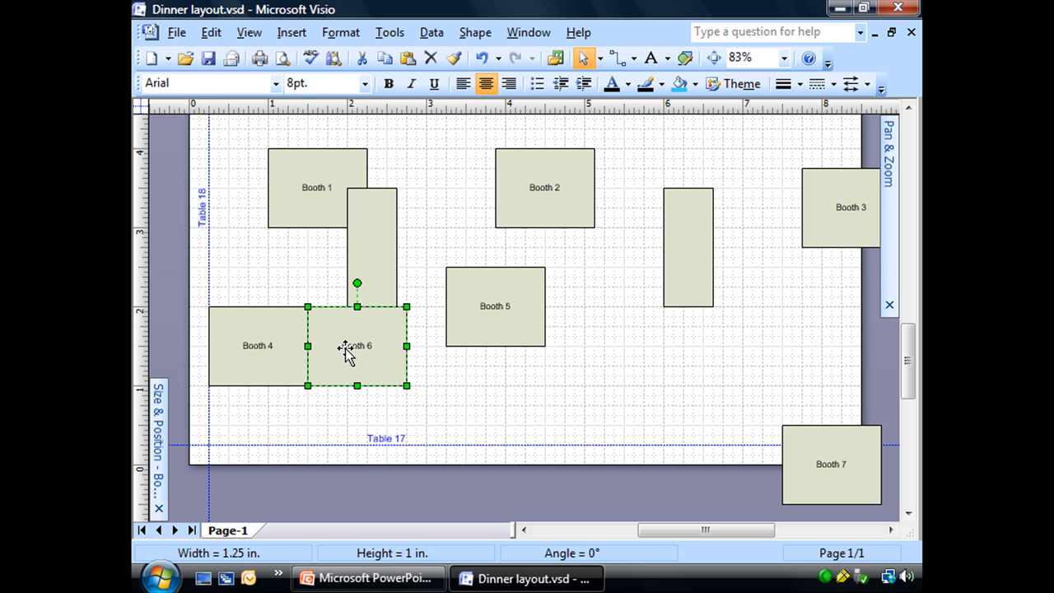
{"action": "left_click_drag", "start_coordinate": [356, 346], "coordinate": [387, 445]}
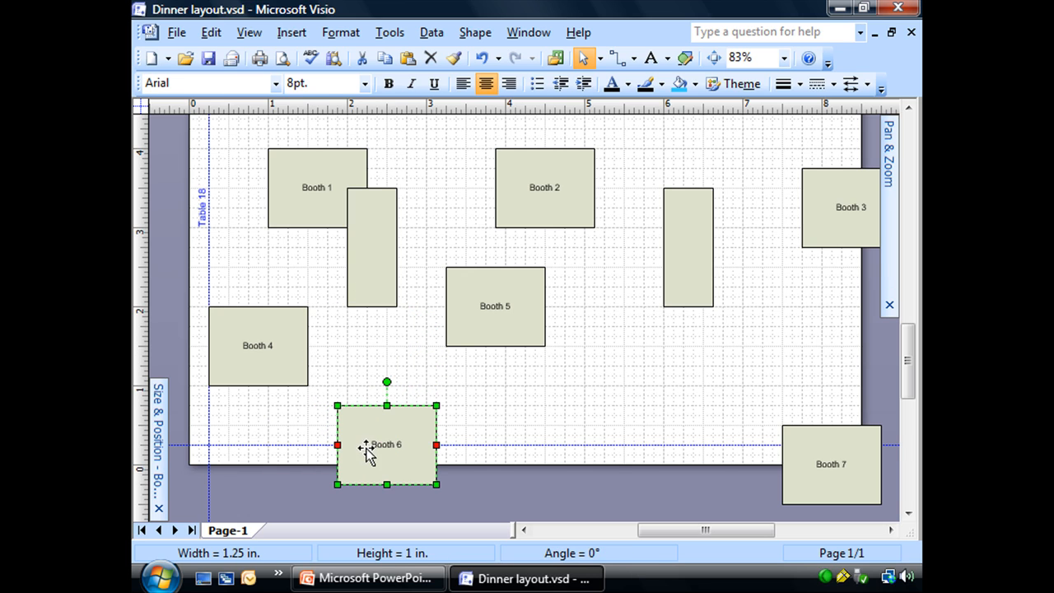
{"action": "left_click_drag", "start_coordinate": [387, 445], "coordinate": [633, 424]}
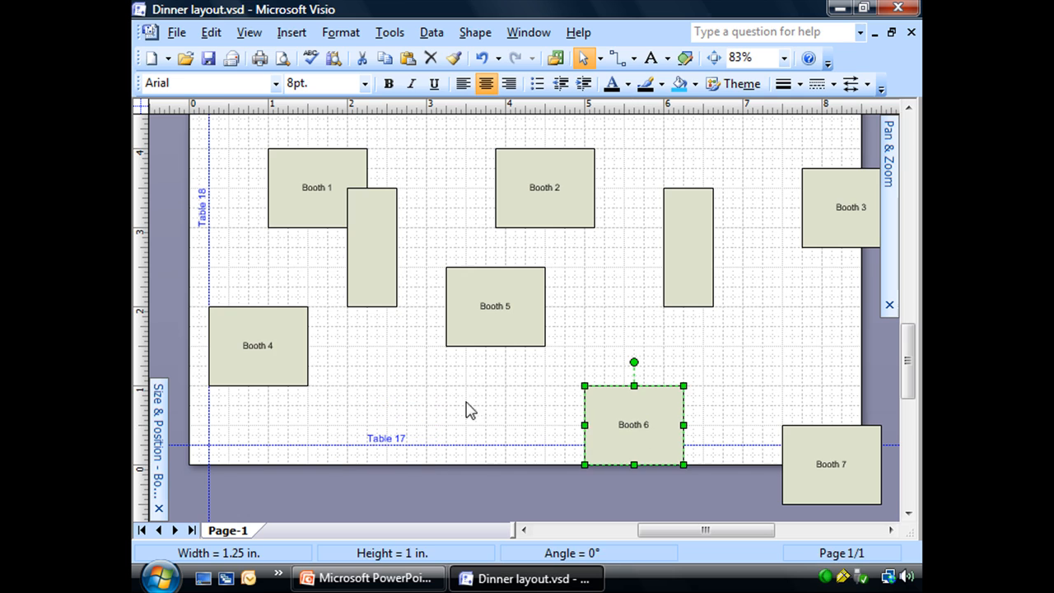
{"action": "left_click_drag", "start_coordinate": [633, 425], "coordinate": [338, 366]}
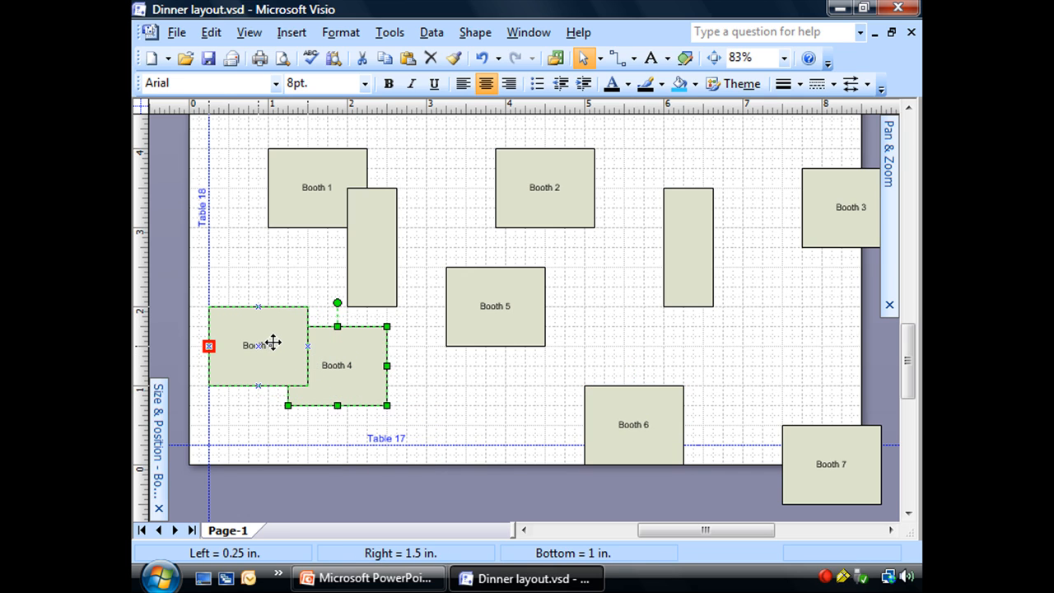
{"action": "mouse_move", "coordinate": [338, 303]}
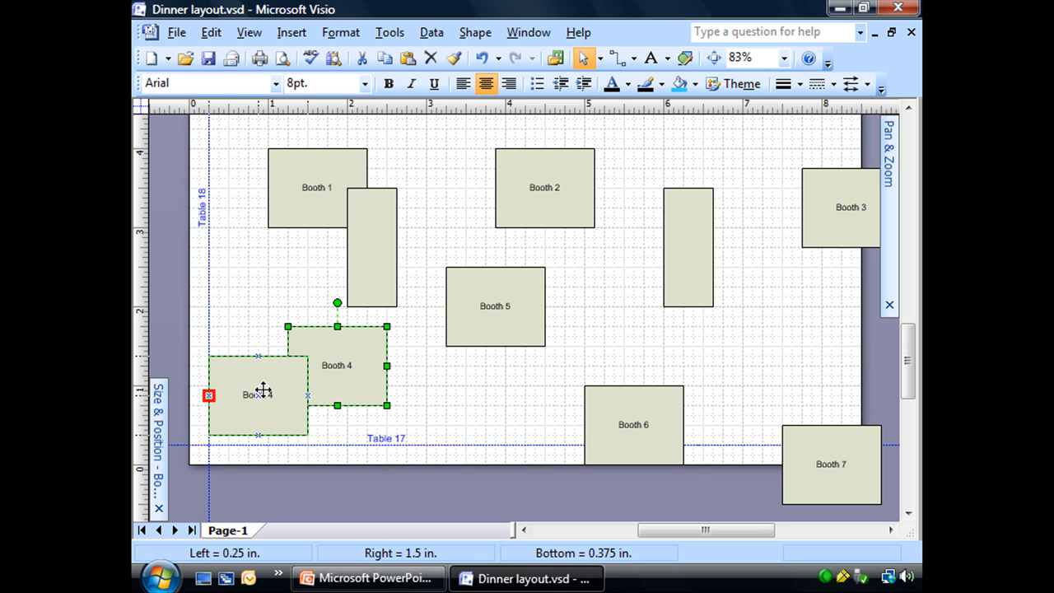
{"action": "left_click_drag", "start_coordinate": [258, 394], "coordinate": [277, 375]}
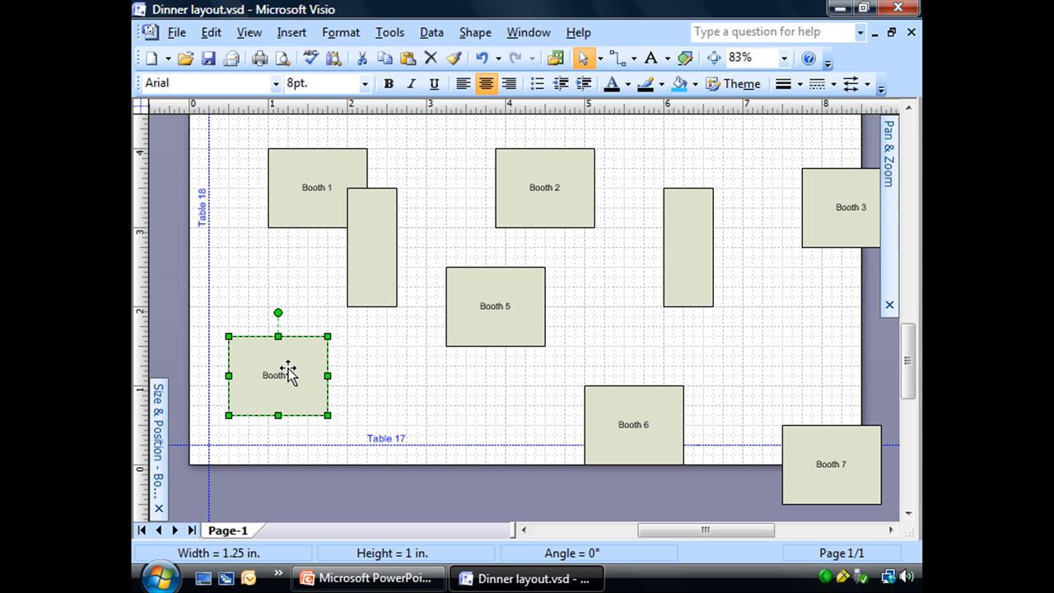
{"action": "mouse_move", "coordinate": [418, 329]}
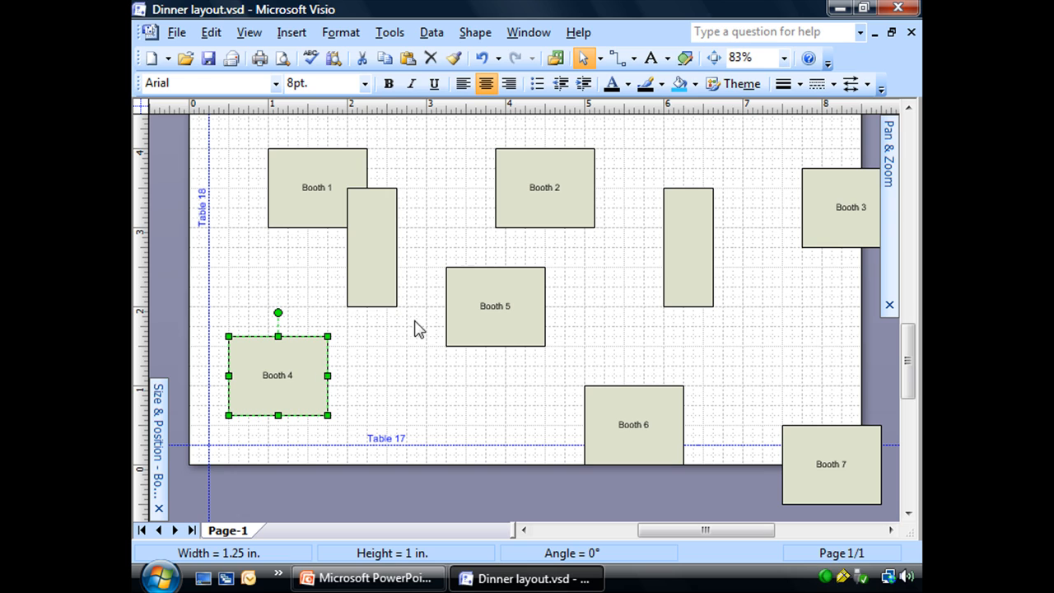
- Drag Booth 4 around the lower-left, settling it higher and right of the left guide
{"action": "left_click_drag", "start_coordinate": [278, 375], "coordinate": [306, 355]}
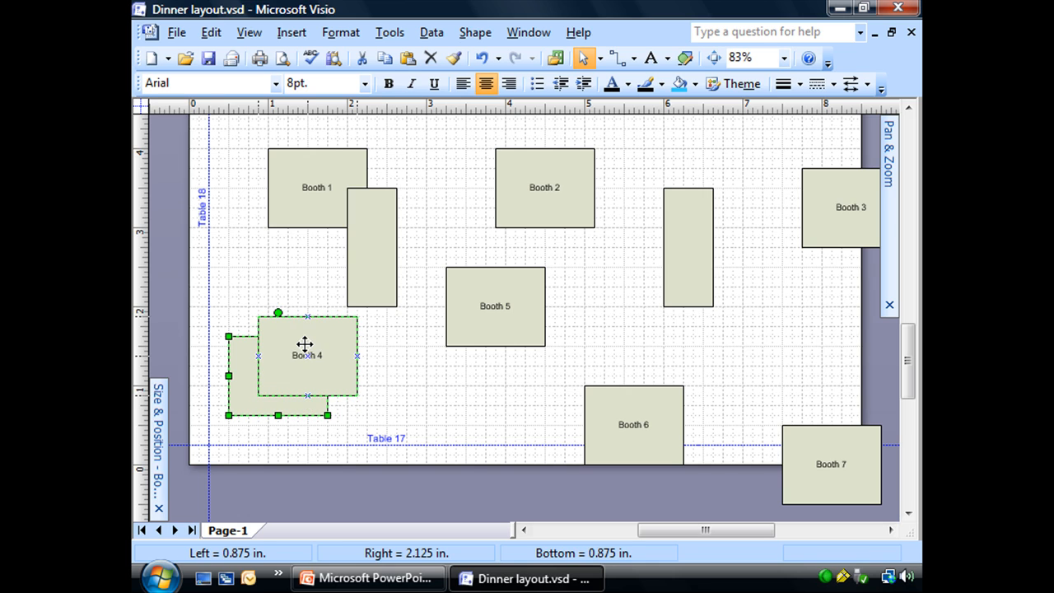
{"action": "left_click_drag", "start_coordinate": [305, 345], "coordinate": [318, 340]}
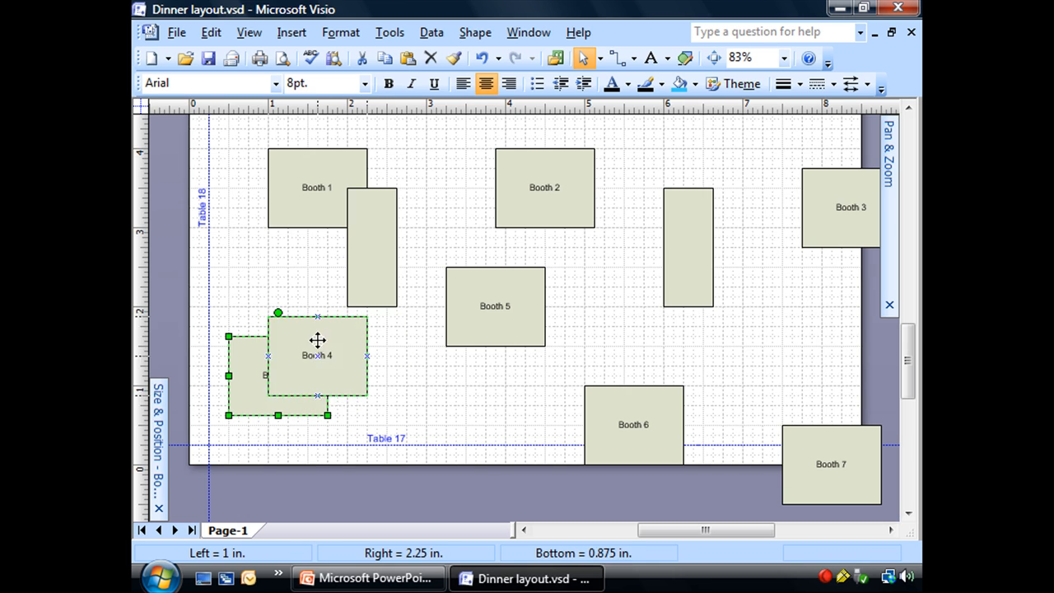
{"action": "left_click_drag", "start_coordinate": [317, 355], "coordinate": [278, 375]}
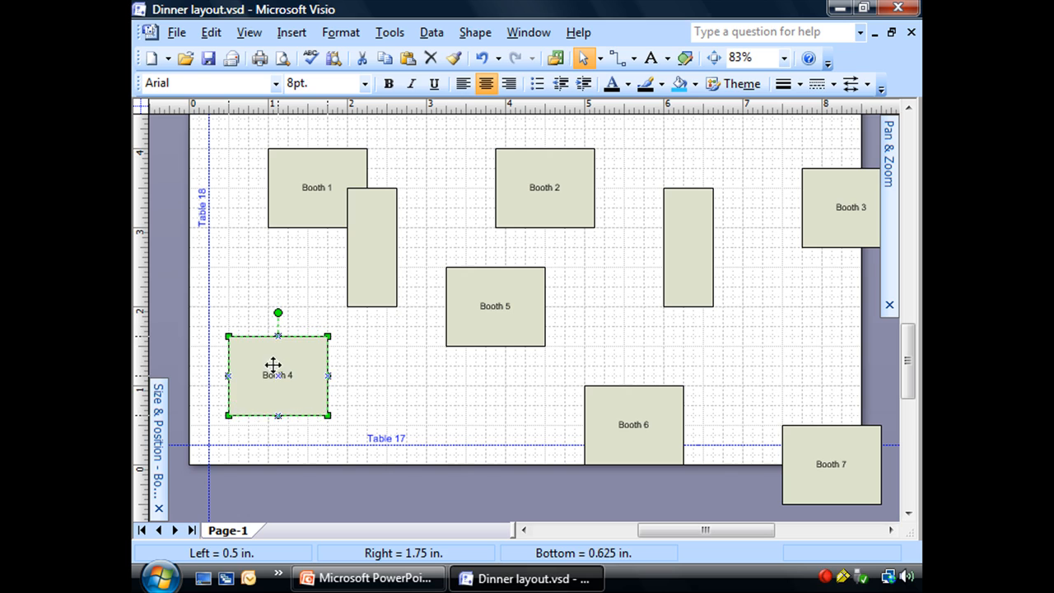
{"action": "mouse_move", "coordinate": [275, 360]}
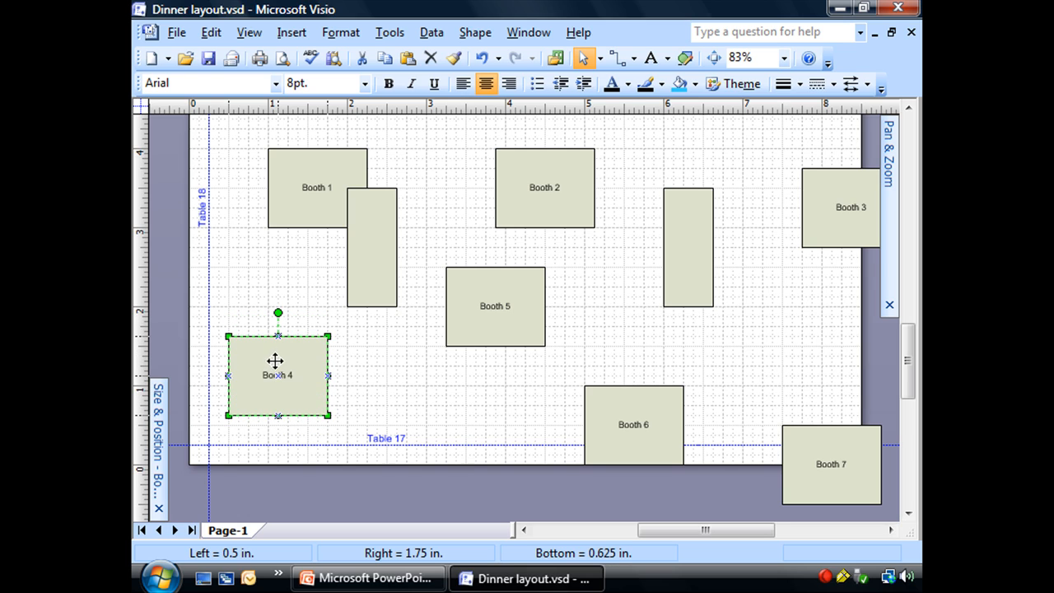
{"action": "left_click_drag", "start_coordinate": [277, 375], "coordinate": [286, 365]}
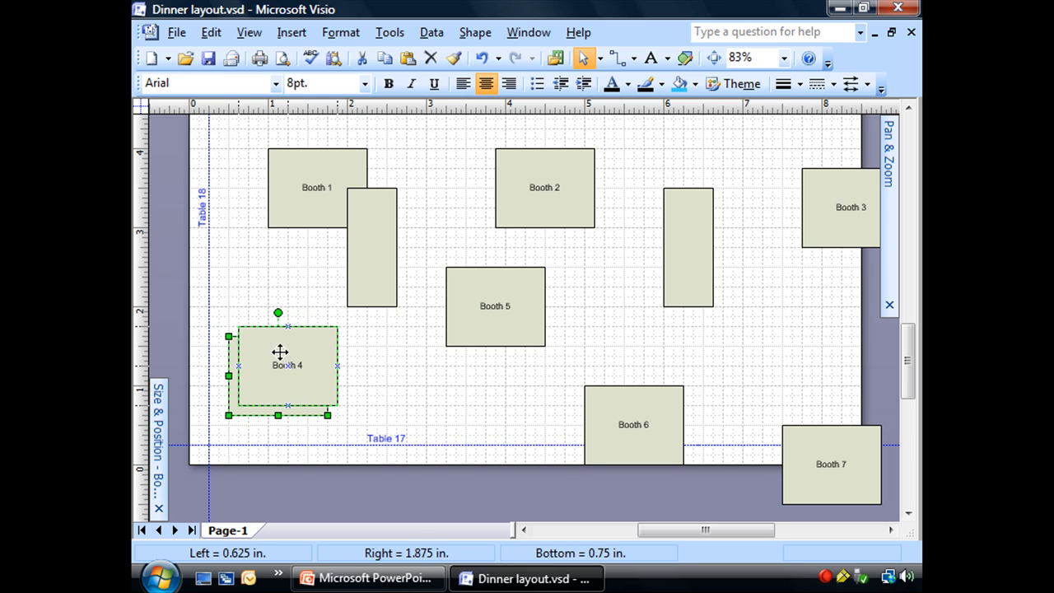
{"action": "left_click_drag", "start_coordinate": [287, 365], "coordinate": [317, 365]}
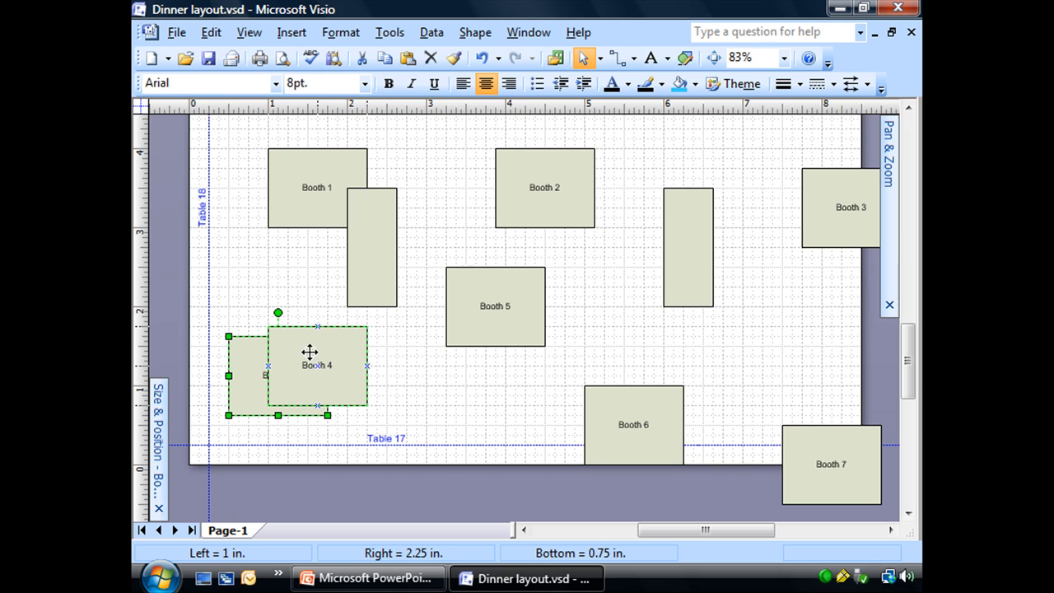
{"action": "left_click_drag", "start_coordinate": [309, 365], "coordinate": [346, 365]}
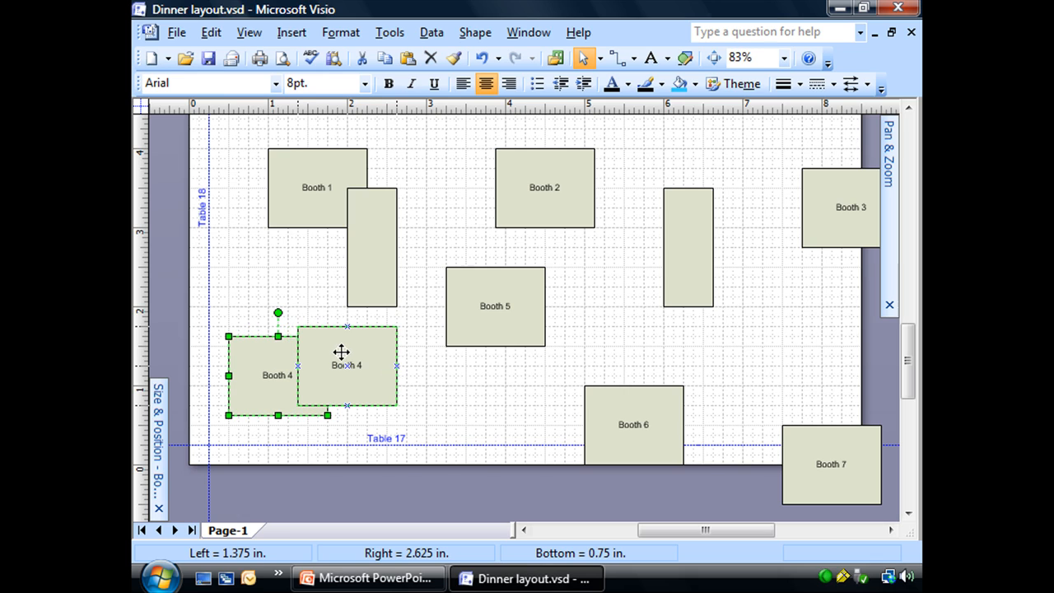
{"action": "left_click_drag", "start_coordinate": [346, 365], "coordinate": [338, 345]}
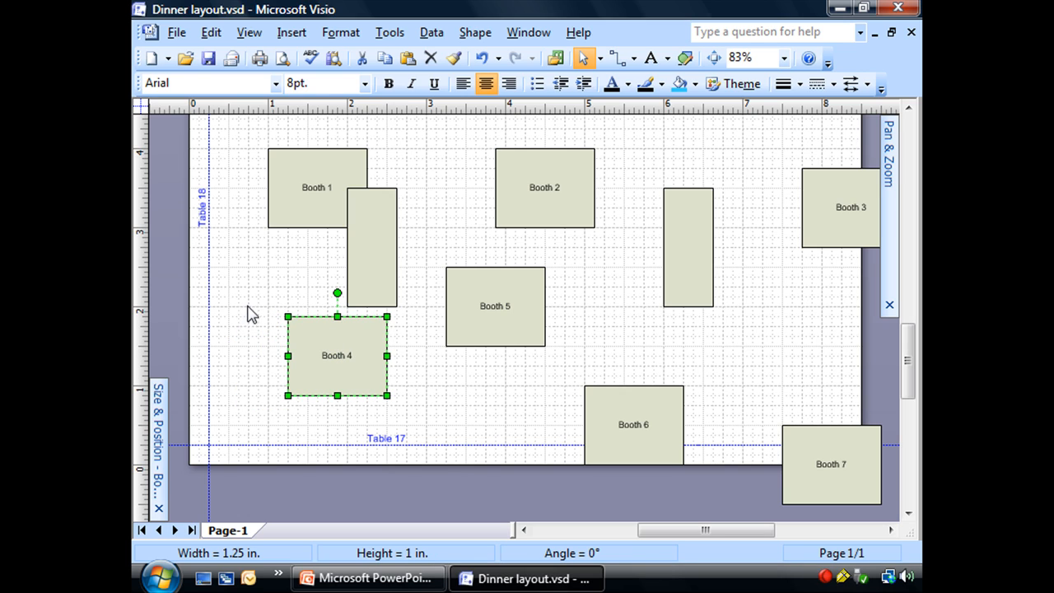
- Fine-tune Booth 4, touching the Table 18 guide, then backing it off slightly right
{"action": "double_click", "coordinate": [336, 355]}
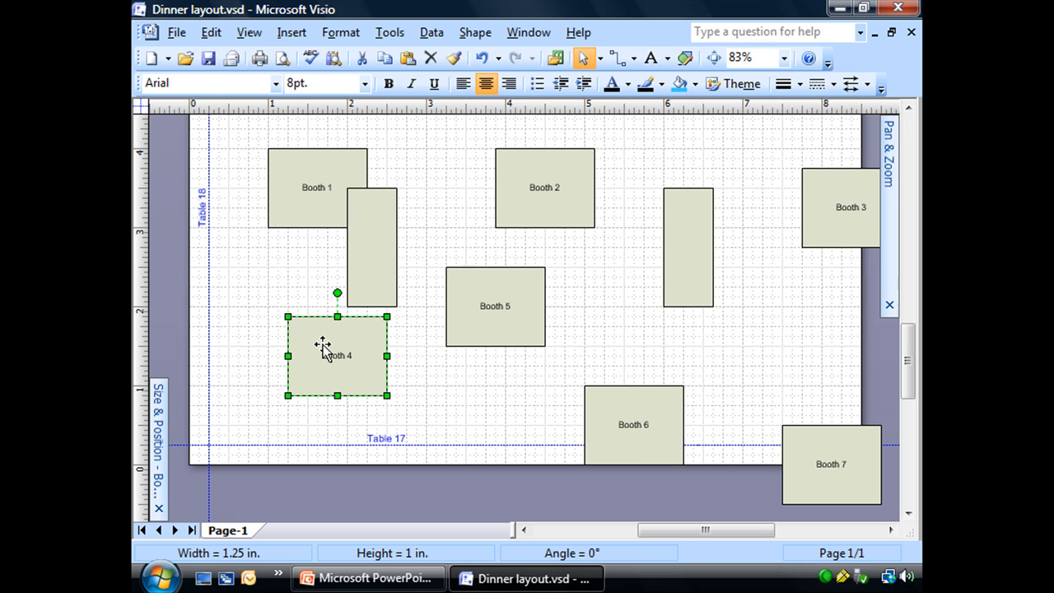
{"action": "left_click_drag", "start_coordinate": [336, 356], "coordinate": [336, 350]}
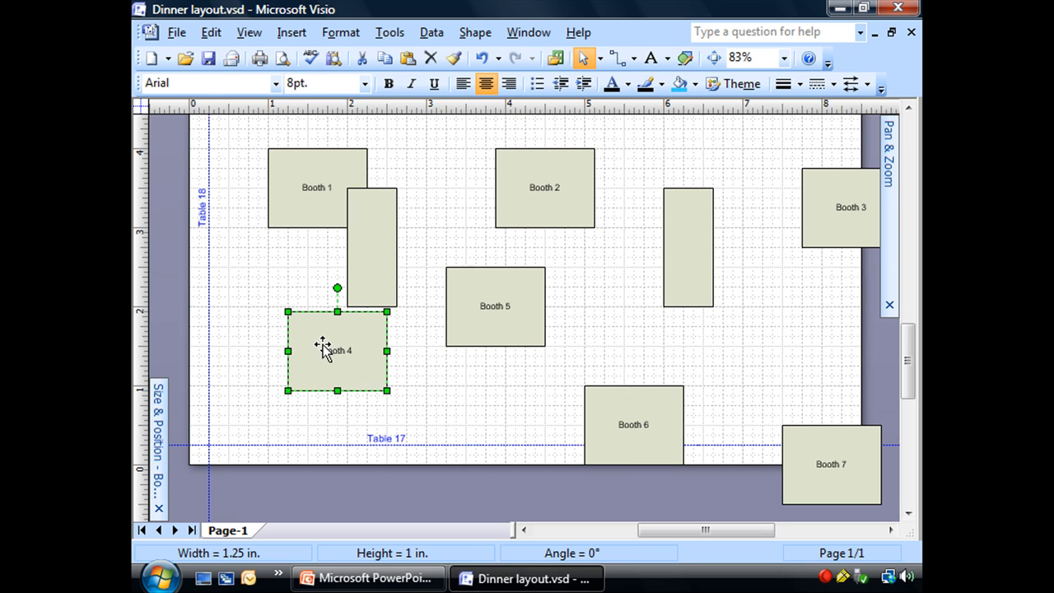
{"action": "left_click_drag", "start_coordinate": [338, 350], "coordinate": [341, 361]}
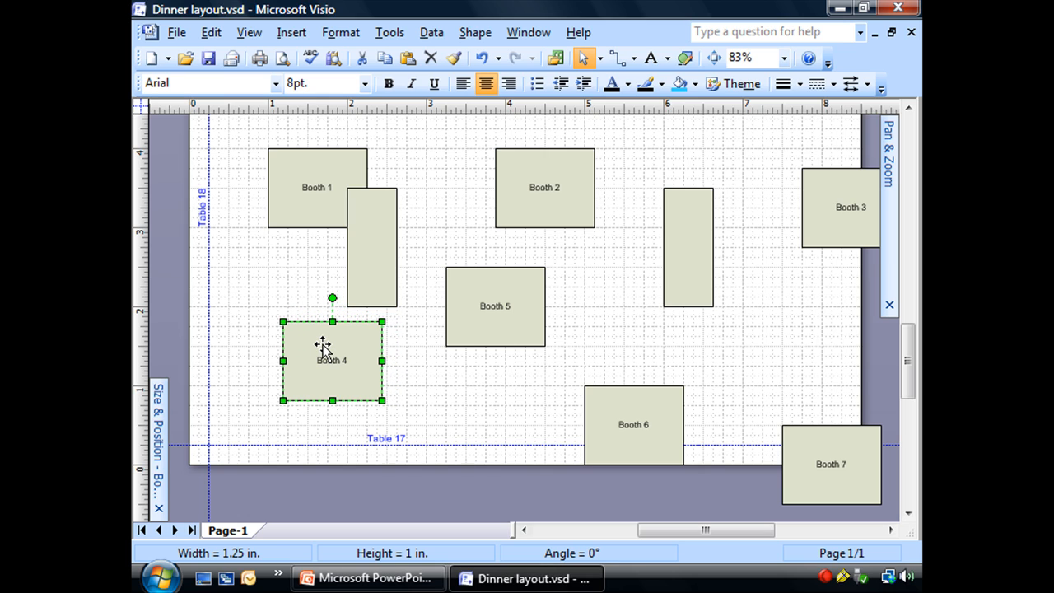
{"action": "left_click_drag", "start_coordinate": [332, 360], "coordinate": [268, 360]}
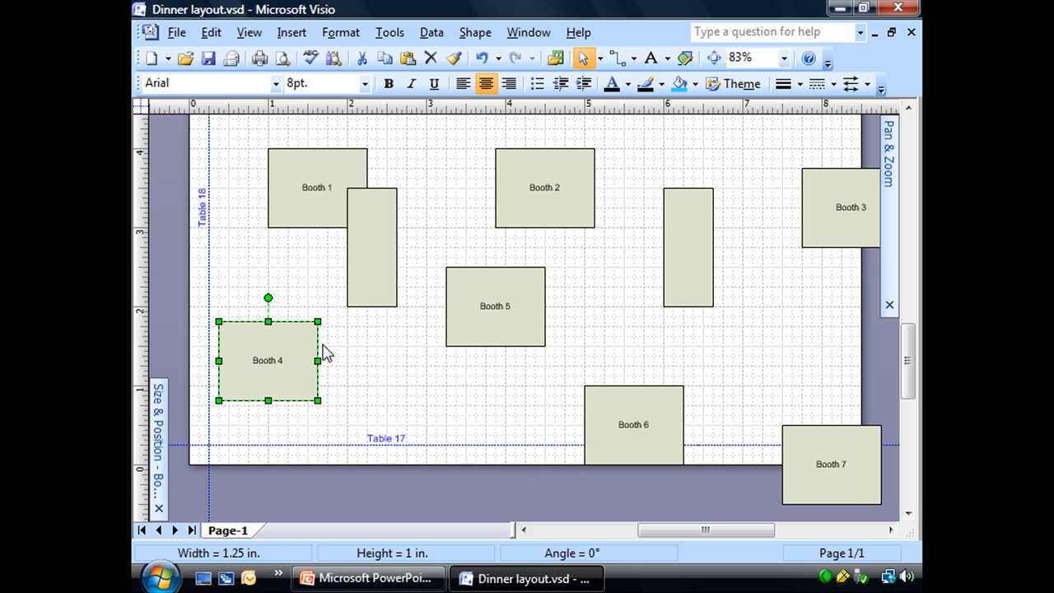
{"action": "left_click_drag", "start_coordinate": [268, 359], "coordinate": [311, 354]}
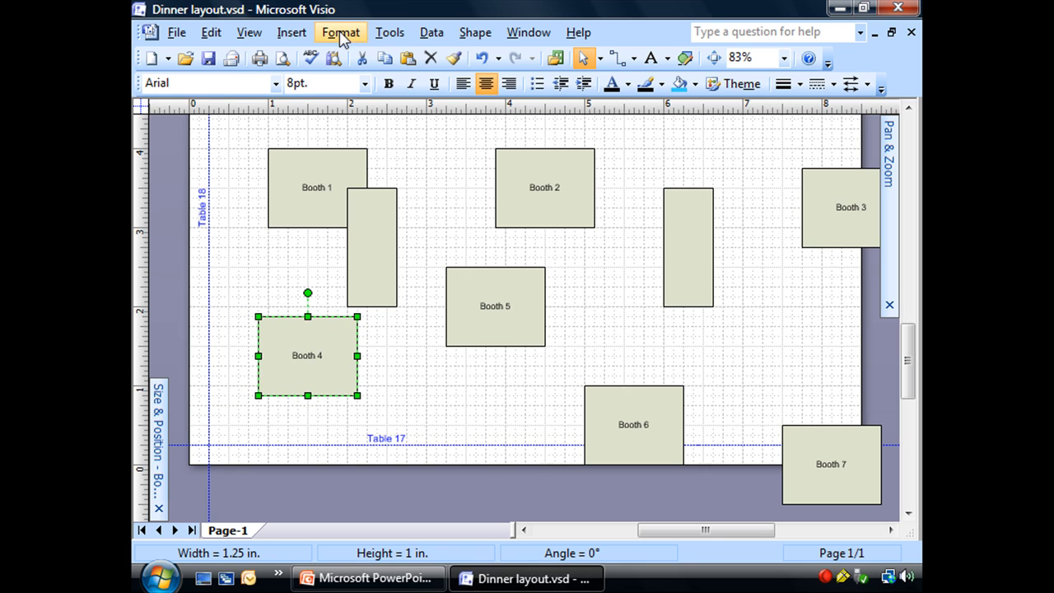
- Glue Booth 4 into the Table 18 and Table 17 guide corner, then pull it slightly off
{"action": "left_click_drag", "start_coordinate": [308, 355], "coordinate": [258, 355]}
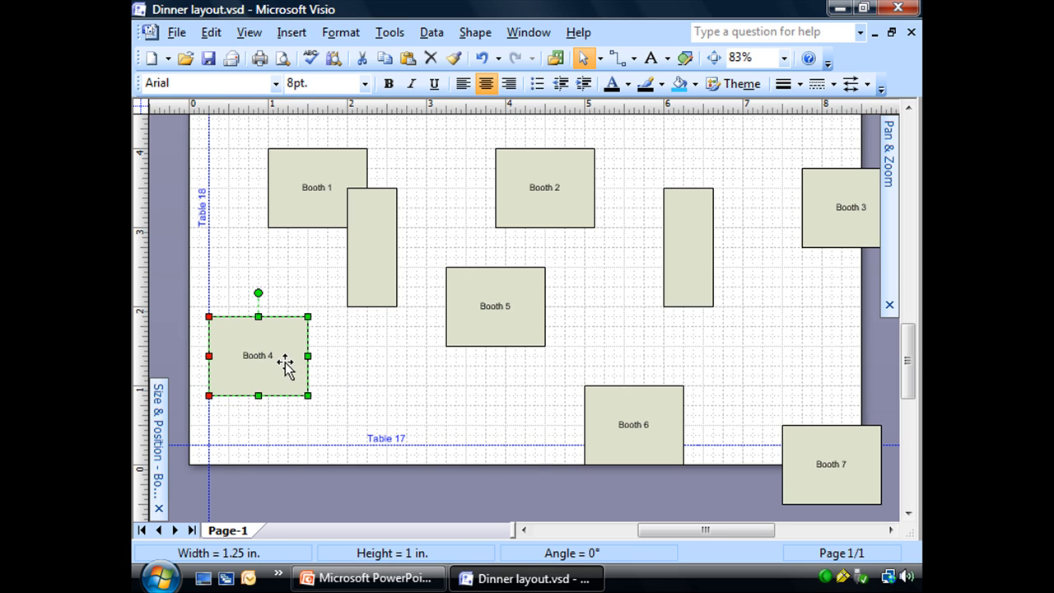
{"action": "left_click_drag", "start_coordinate": [280, 355], "coordinate": [272, 405]}
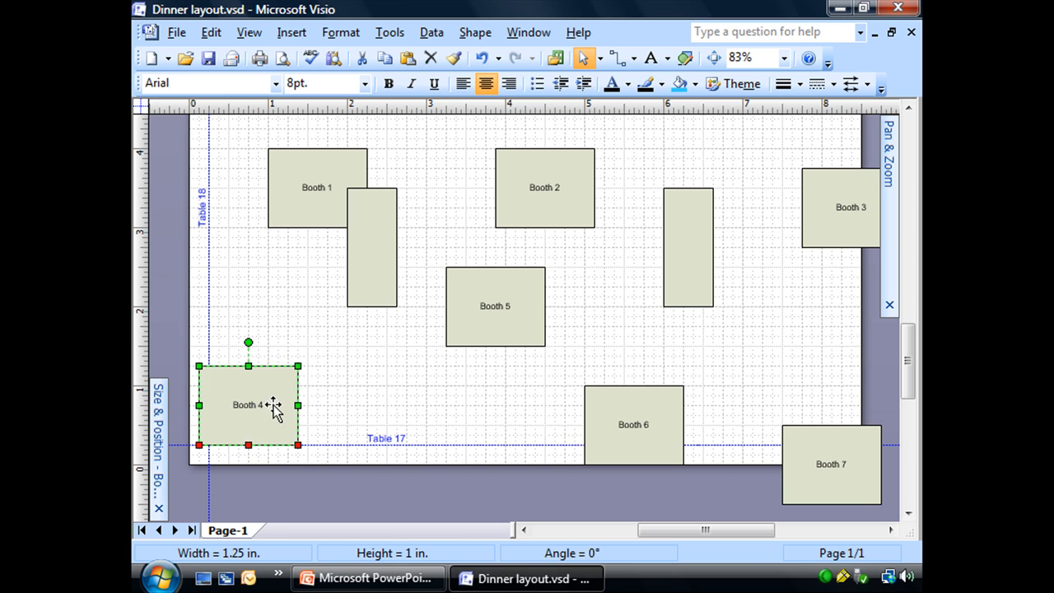
{"action": "left_click_drag", "start_coordinate": [248, 405], "coordinate": [258, 404]}
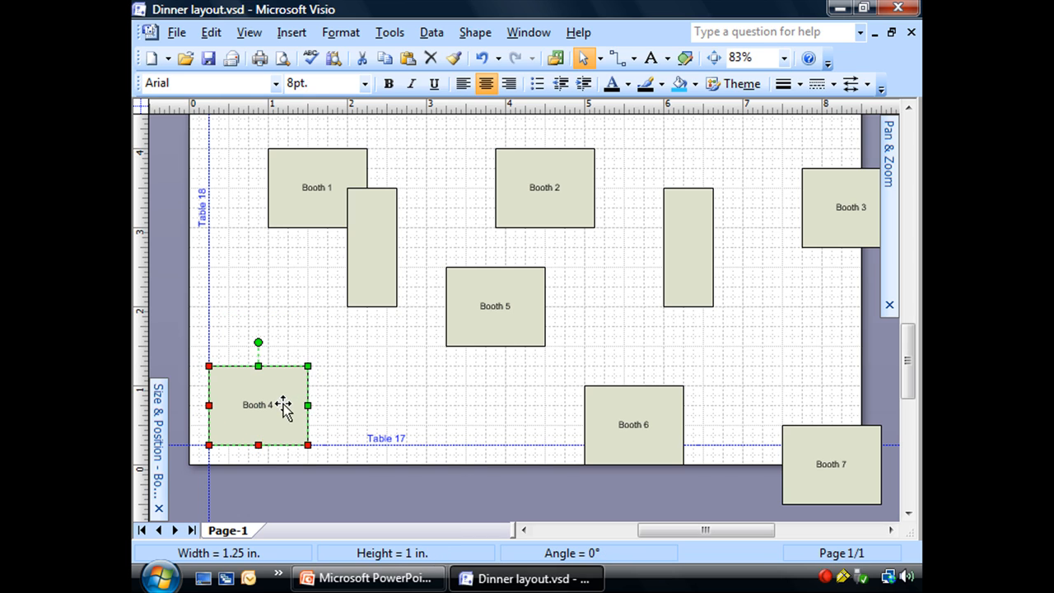
{"action": "mouse_move", "coordinate": [220, 385]}
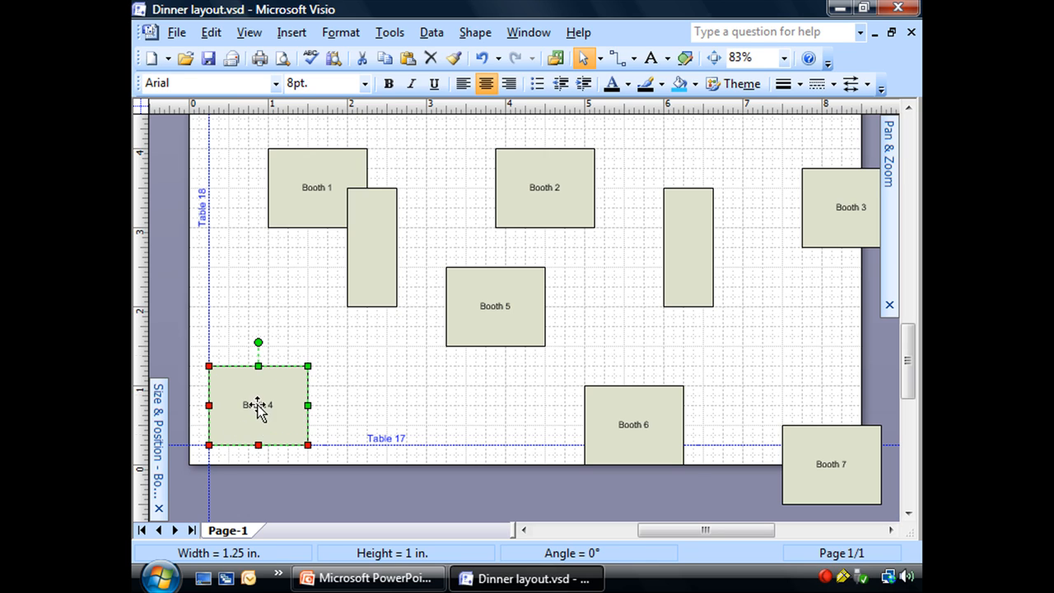
{"action": "left_click_drag", "start_coordinate": [258, 404], "coordinate": [278, 395]}
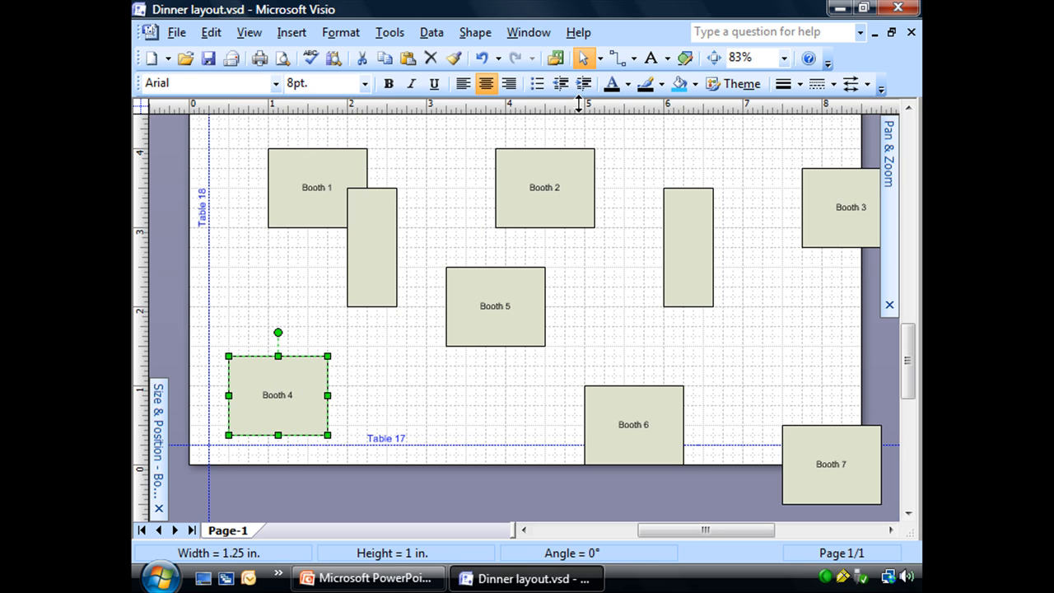
{"action": "mouse_move", "coordinate": [389, 32]}
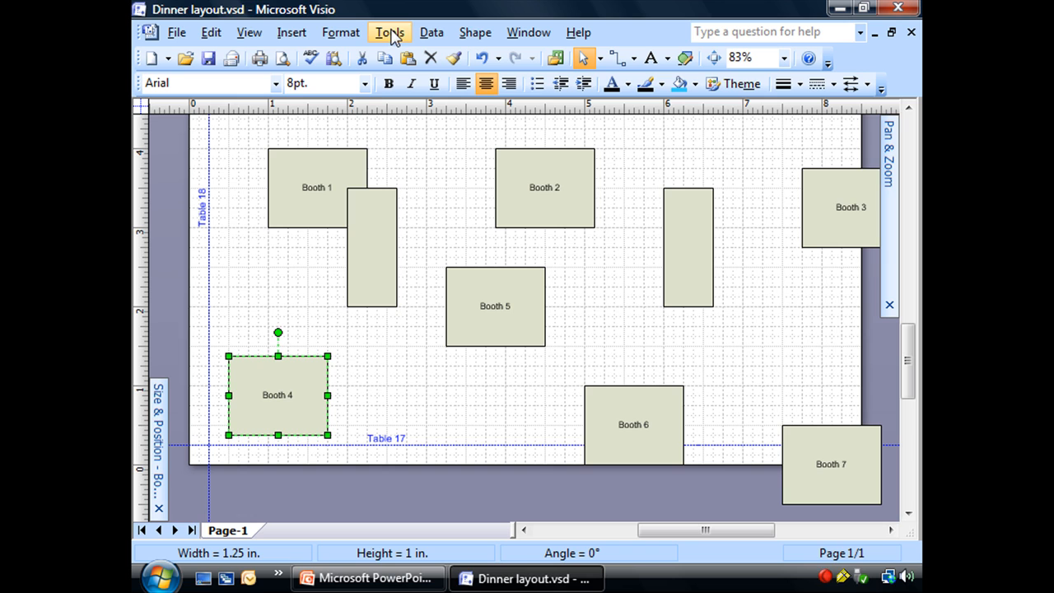
- In Snap & Glue settings, uncheck Snap and keep Glue active
{"action": "left_click", "coordinate": [389, 32]}
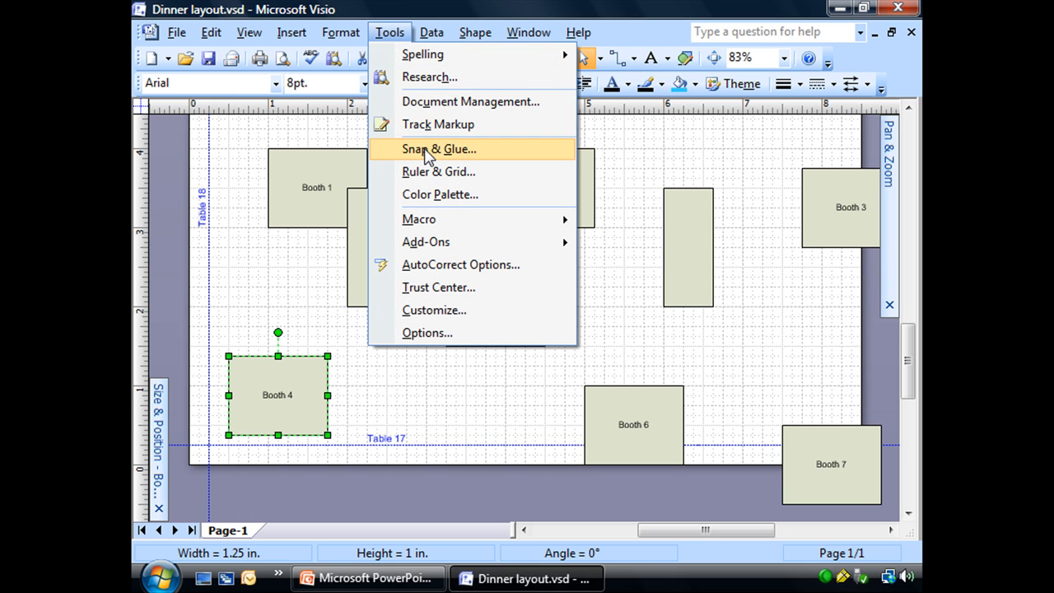
{"action": "left_click", "coordinate": [438, 149]}
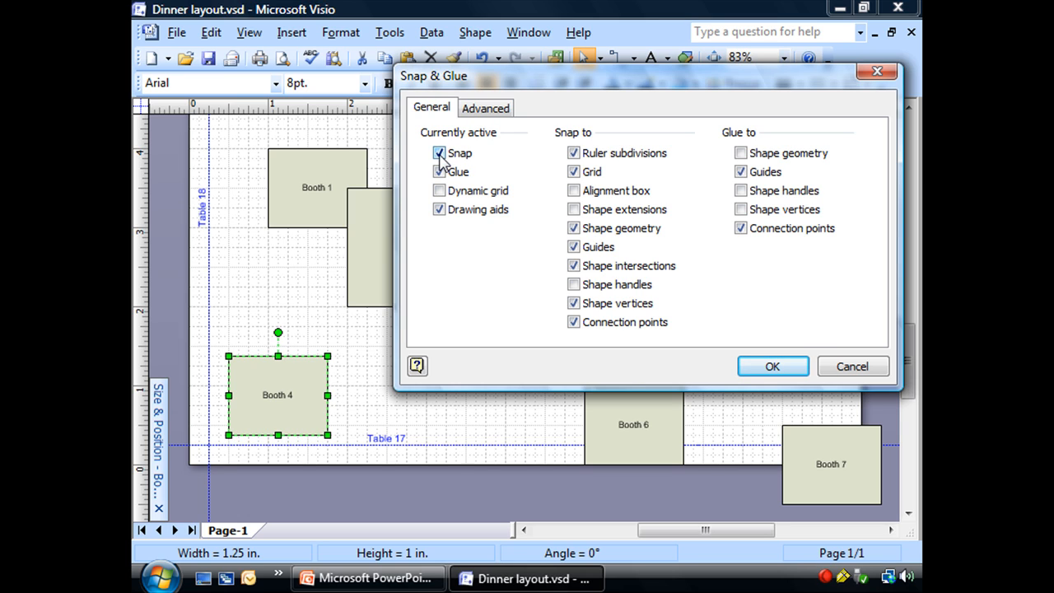
{"action": "left_click", "coordinate": [439, 153]}
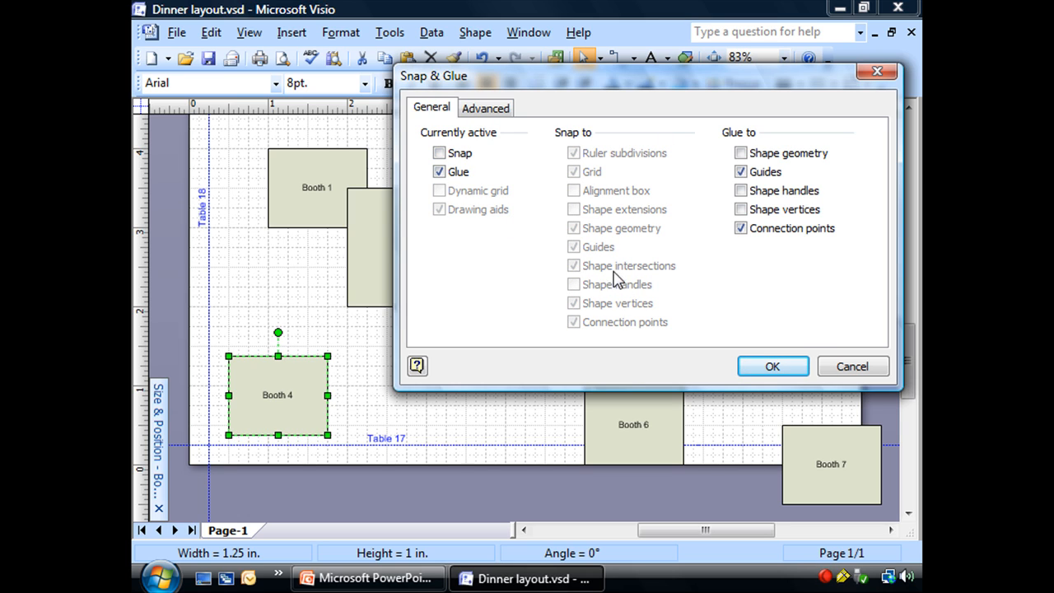
{"action": "left_click", "coordinate": [439, 171]}
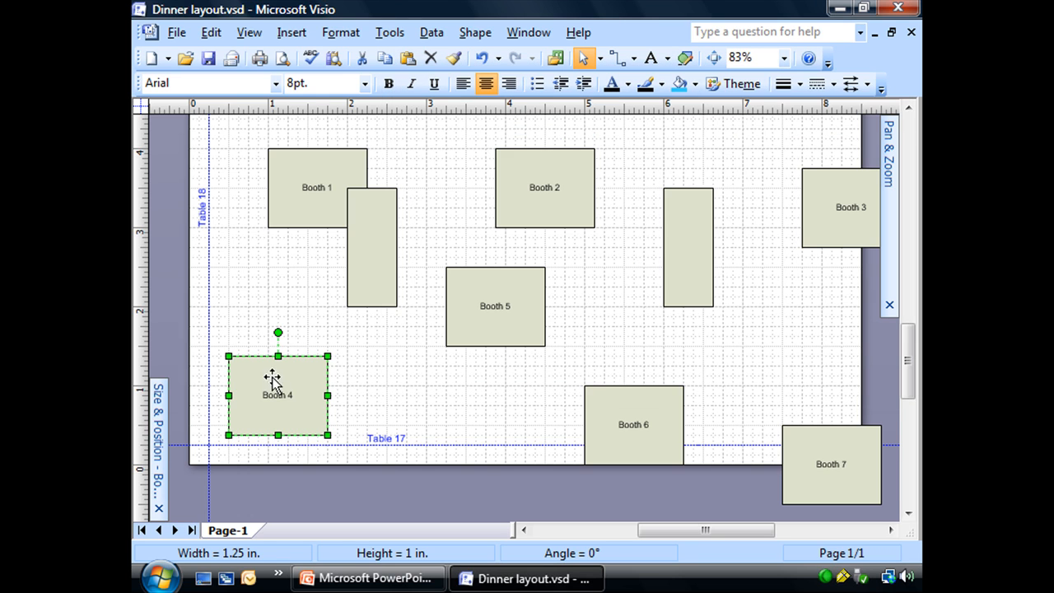
- Drop Booth 4 against the Table 18 guide above Table 17, unglued with snap off
{"action": "left_click_drag", "start_coordinate": [278, 379], "coordinate": [269, 361]}
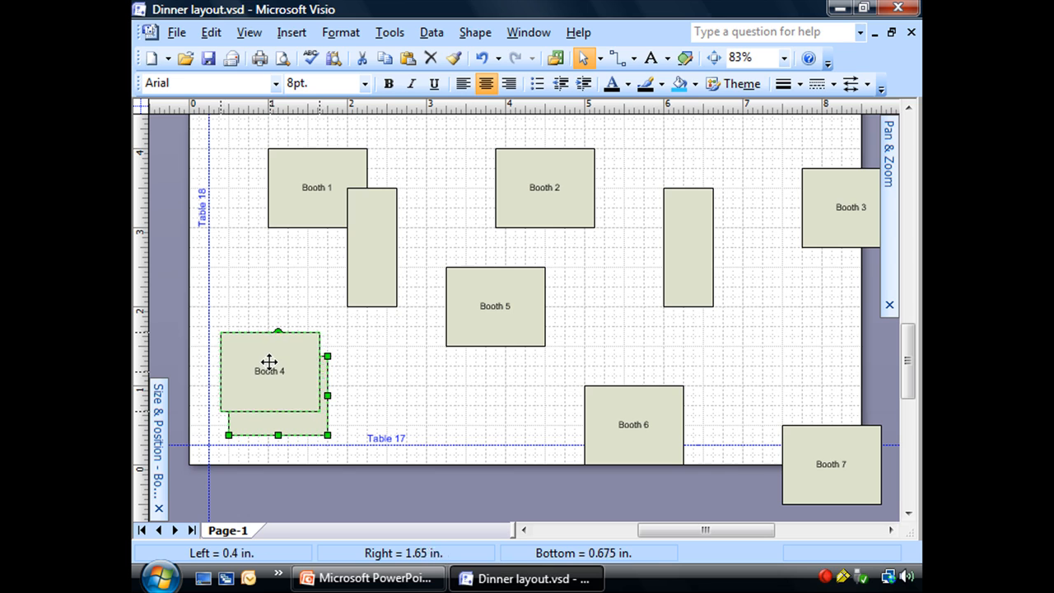
{"action": "left_click_drag", "start_coordinate": [269, 361], "coordinate": [260, 356]}
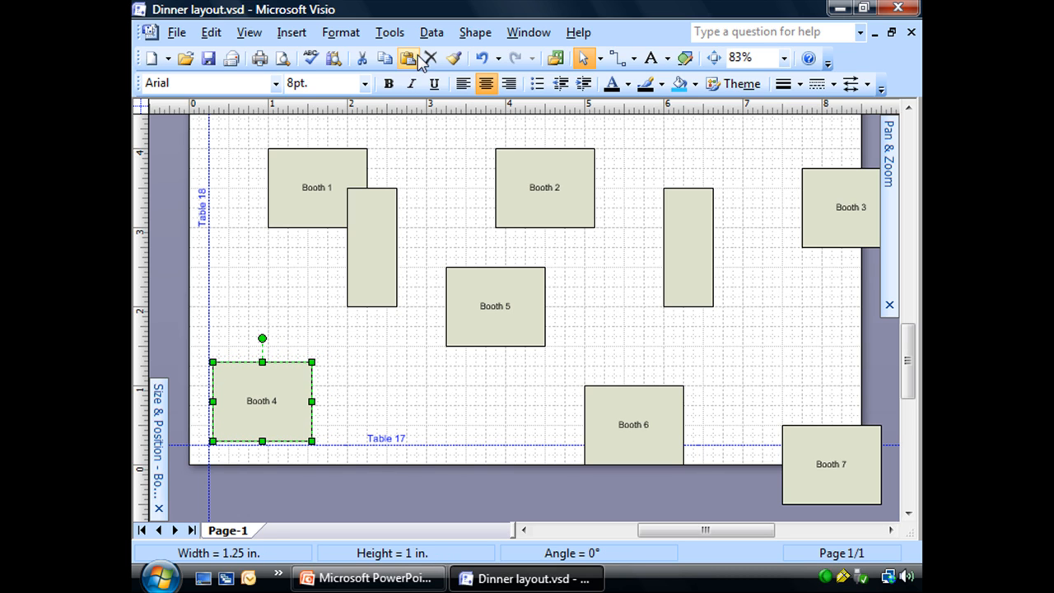
- Turn Snap back on and Glue off in the Snap & Glue settings
{"action": "left_click", "coordinate": [389, 32]}
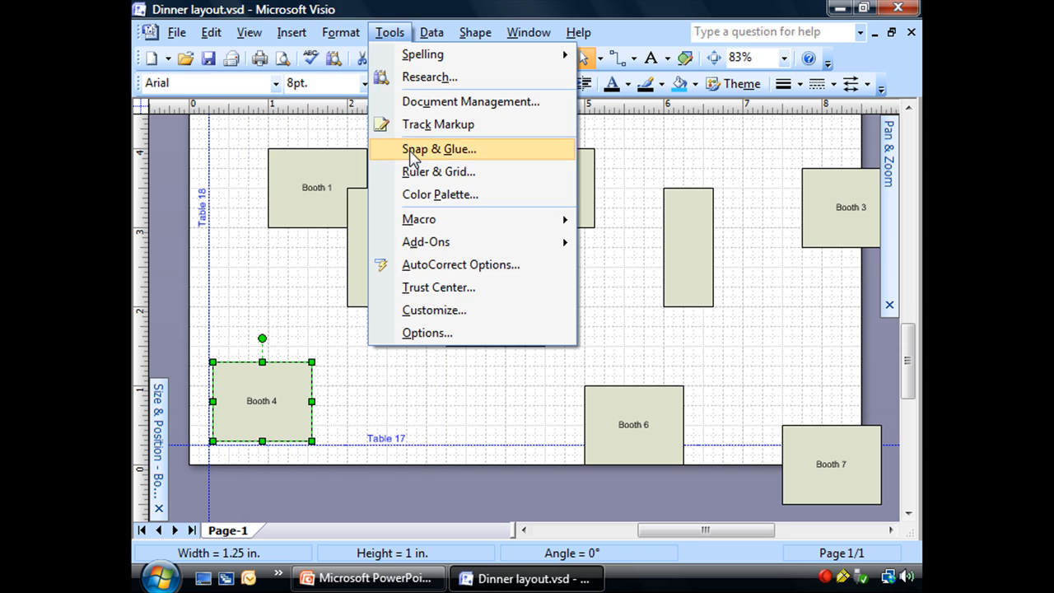
{"action": "left_click", "coordinate": [438, 150]}
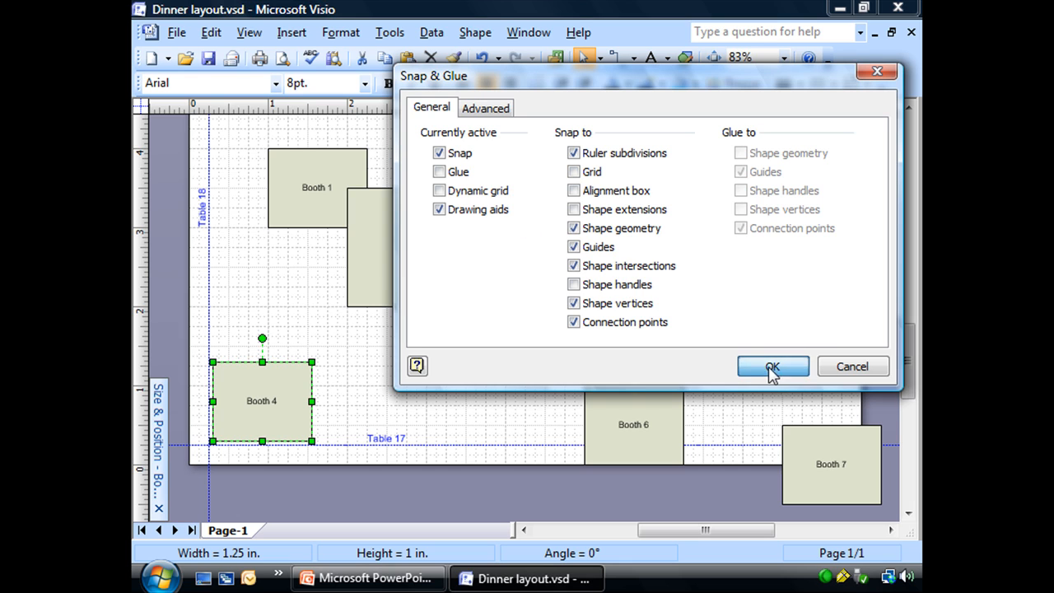
{"action": "left_click", "coordinate": [772, 367]}
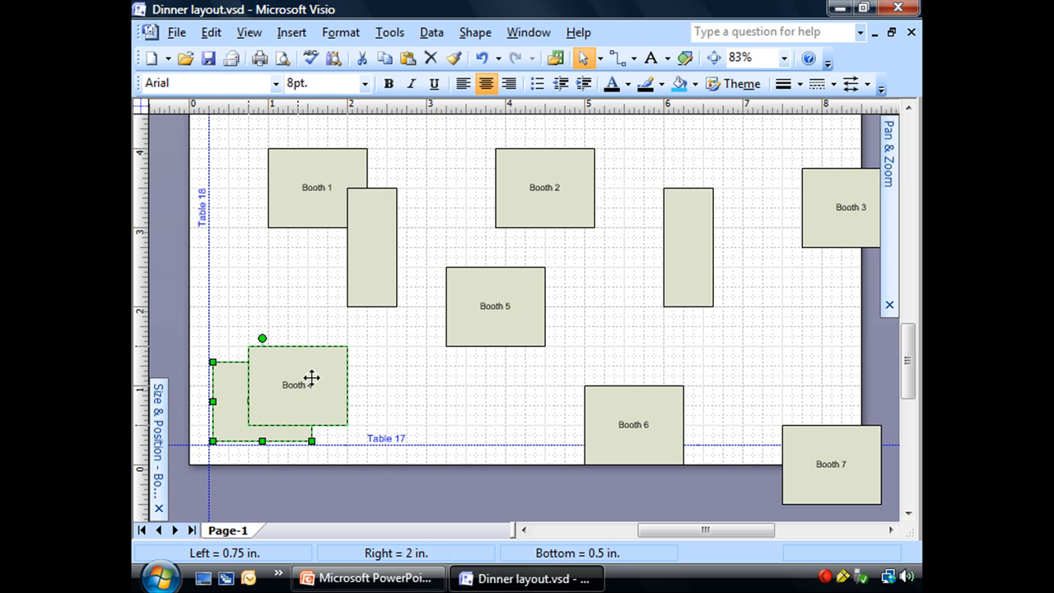
- Move Booth 4 around the page and drop it on the Table 17 guide left of Booth 6
{"action": "left_click_drag", "start_coordinate": [294, 385], "coordinate": [321, 390]}
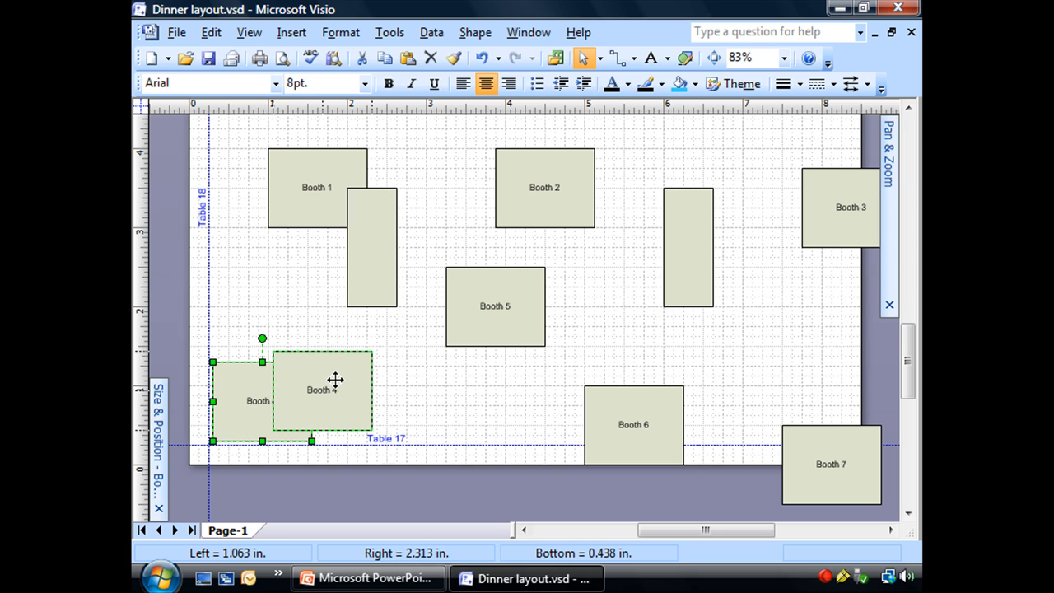
{"action": "left_click_drag", "start_coordinate": [335, 380], "coordinate": [353, 376]}
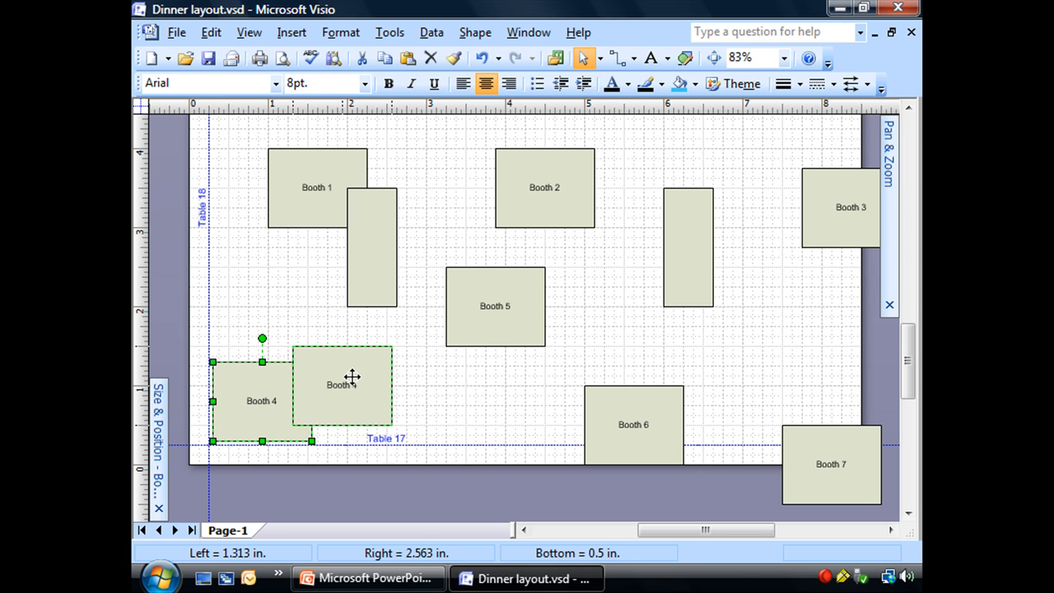
{"action": "left_click_drag", "start_coordinate": [342, 385], "coordinate": [391, 167]}
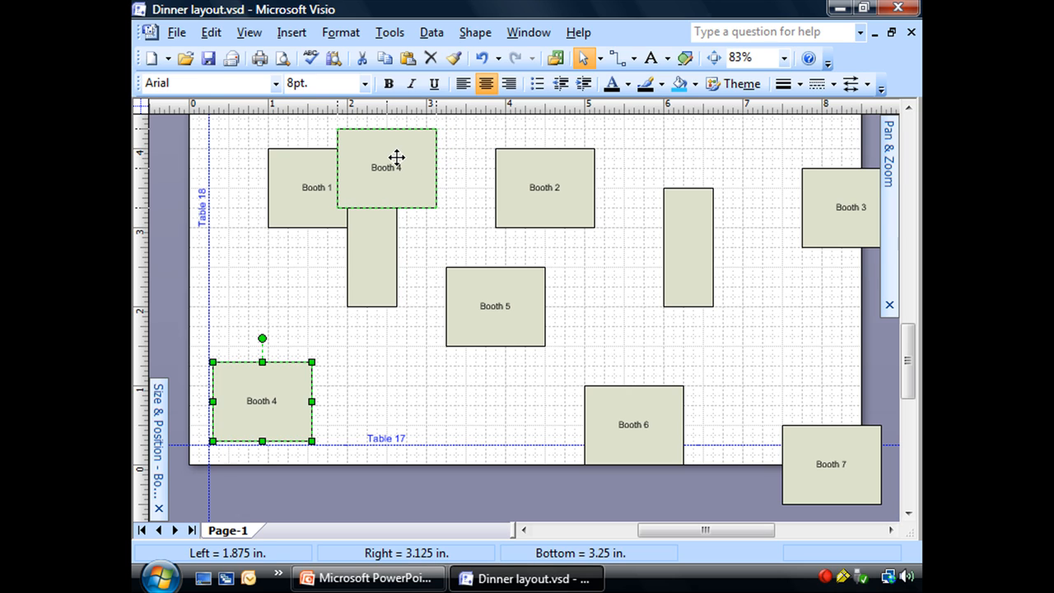
{"action": "left_click_drag", "start_coordinate": [387, 167], "coordinate": [397, 167]}
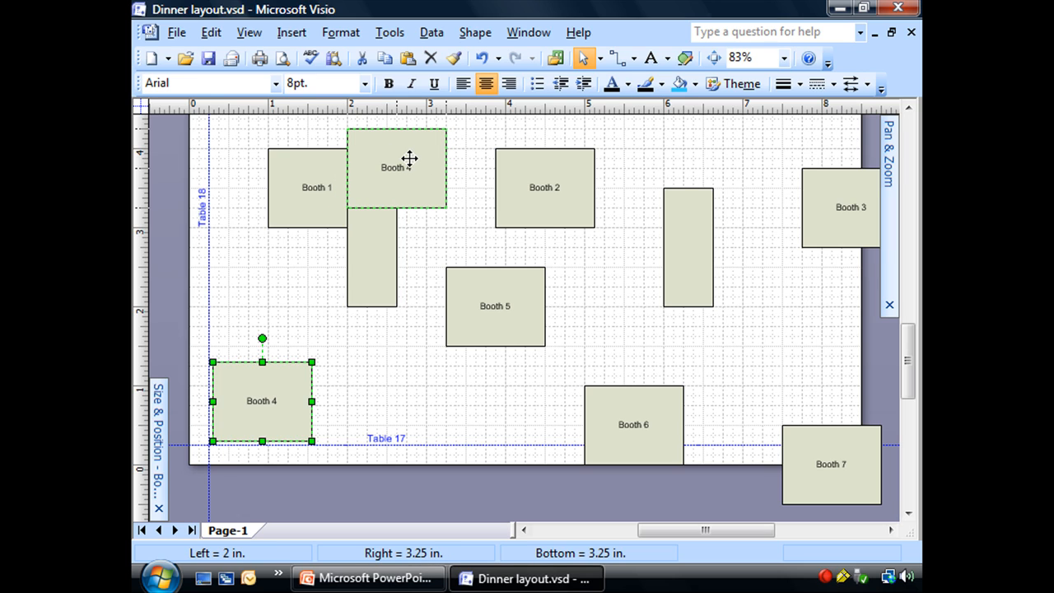
{"action": "left_click_drag", "start_coordinate": [410, 158], "coordinate": [405, 163]}
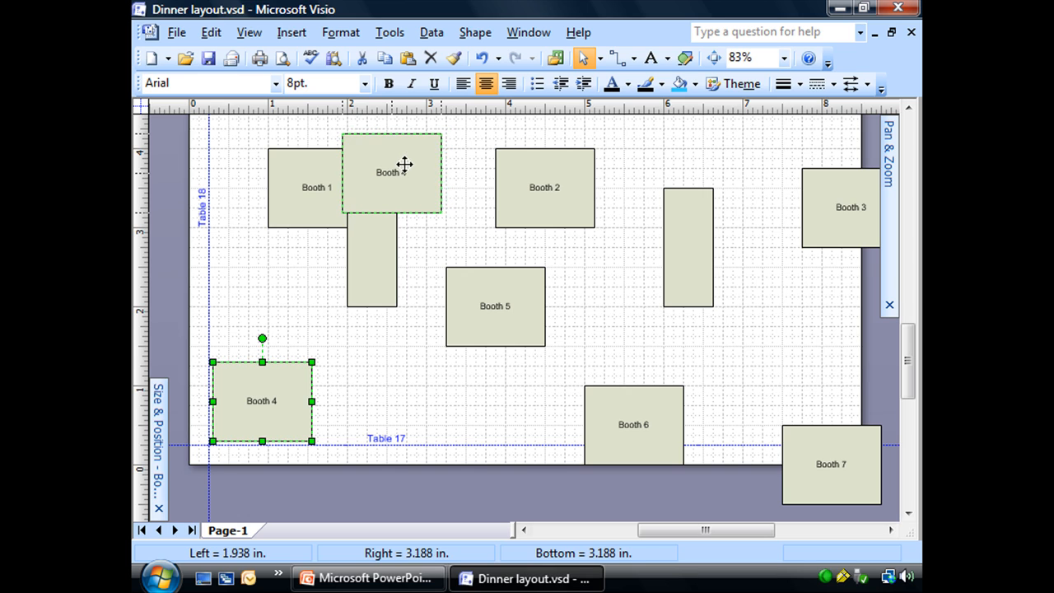
{"action": "left_click_drag", "start_coordinate": [391, 172], "coordinate": [267, 256]}
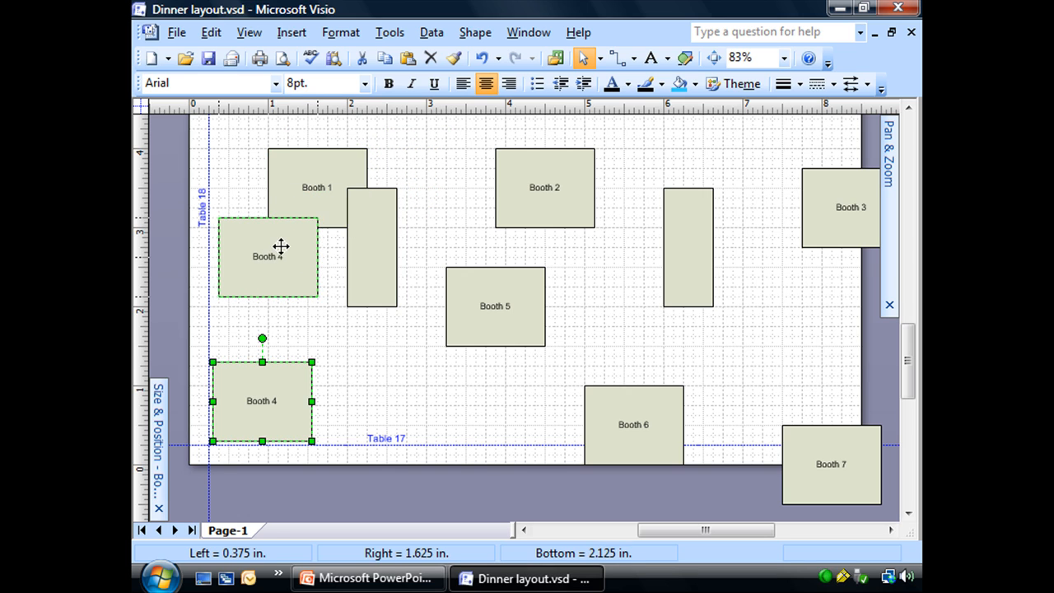
{"action": "left_click_drag", "start_coordinate": [267, 255], "coordinate": [288, 301]}
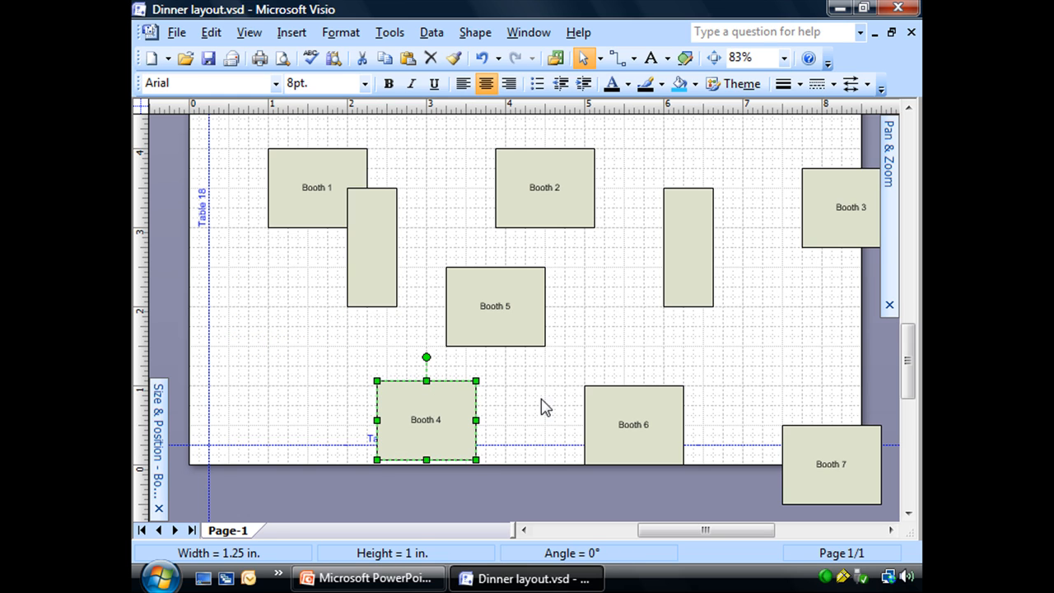
- Glue Booth 4 and another bottom booth onto the Table 17 guide
{"action": "left_click_drag", "start_coordinate": [425, 420], "coordinate": [288, 390]}
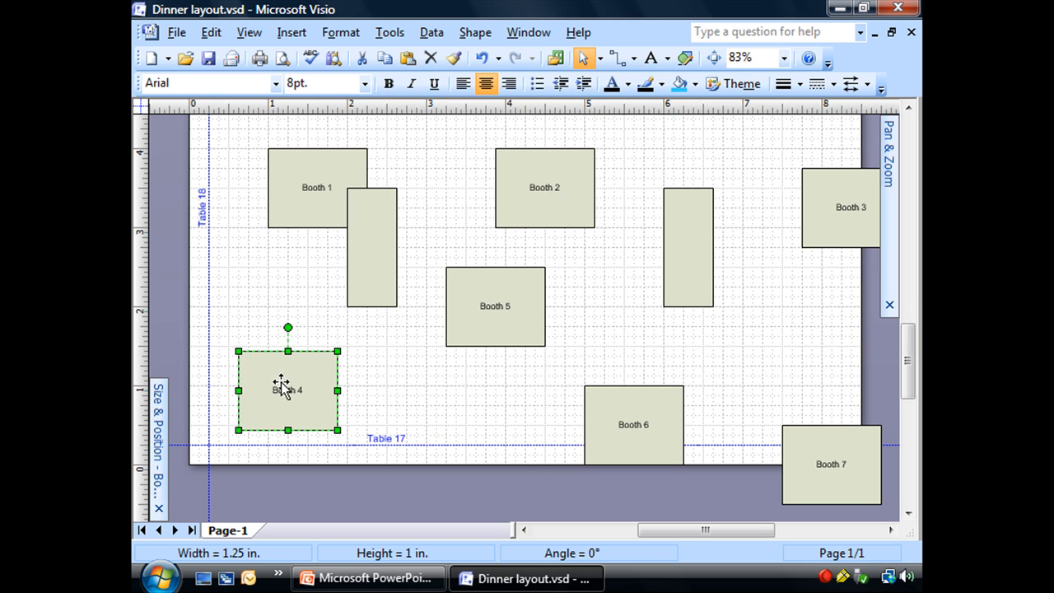
{"action": "left_click_drag", "start_coordinate": [288, 390], "coordinate": [258, 404]}
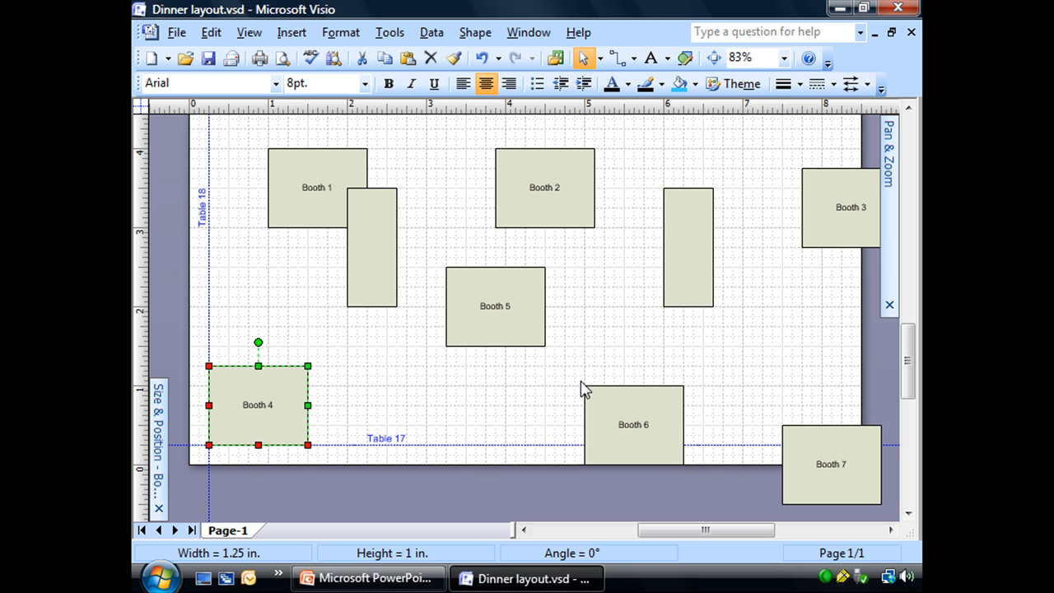
{"action": "left_click_drag", "start_coordinate": [495, 306], "coordinate": [406, 404]}
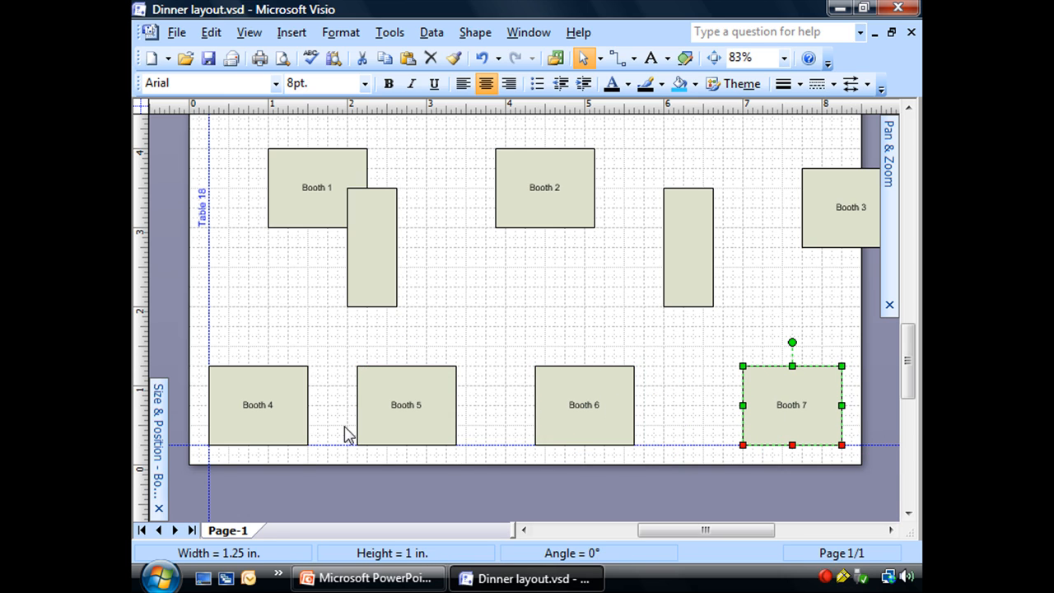
{"action": "left_click", "coordinate": [257, 404]}
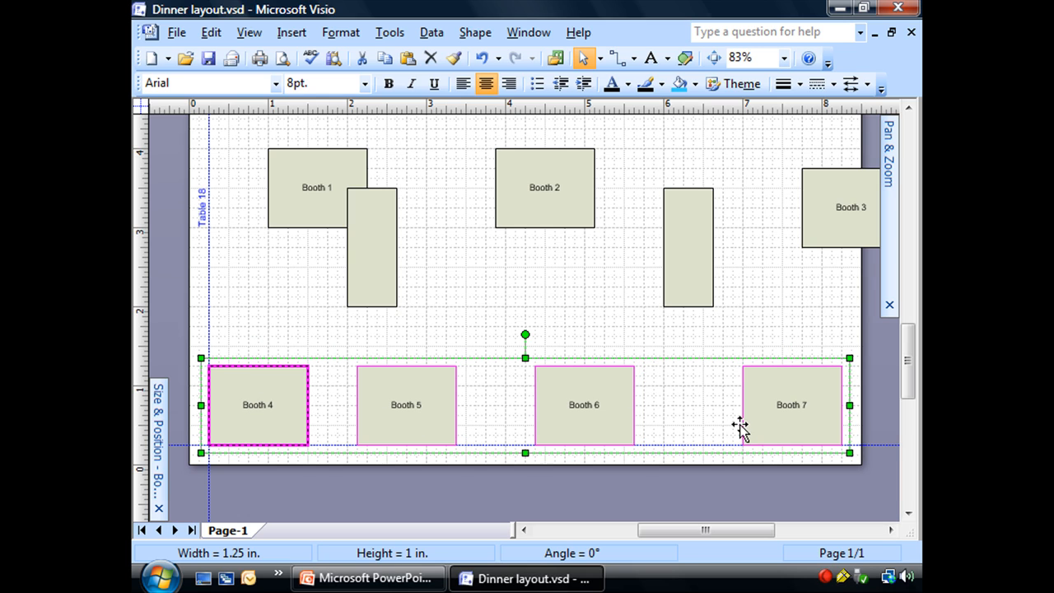
- Distribute Booths 4–7 evenly using the first horizontal Distribute Shapes option
{"action": "left_click", "coordinate": [475, 33]}
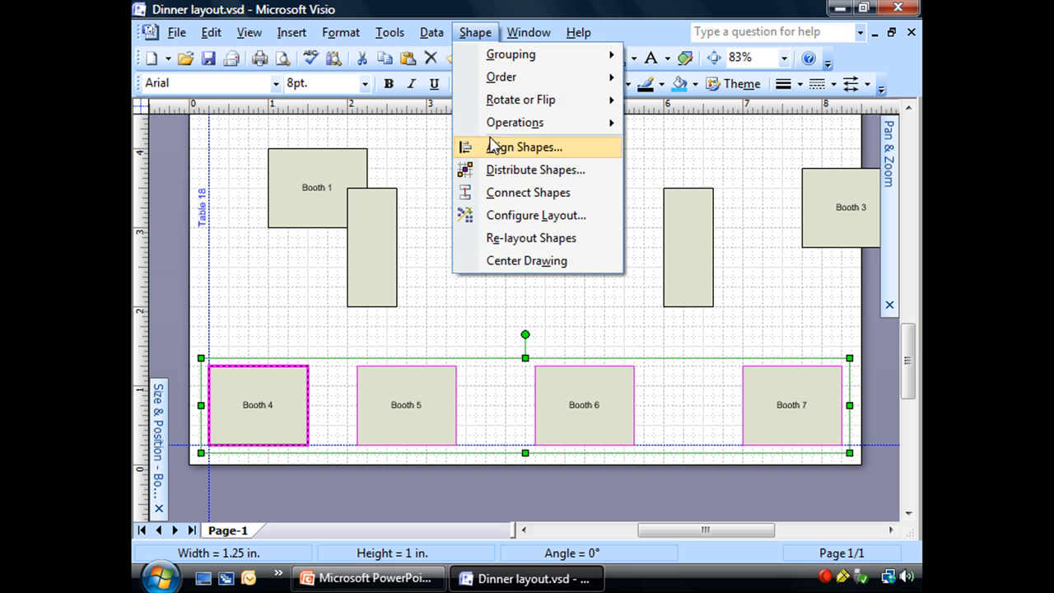
{"action": "left_click", "coordinate": [536, 170]}
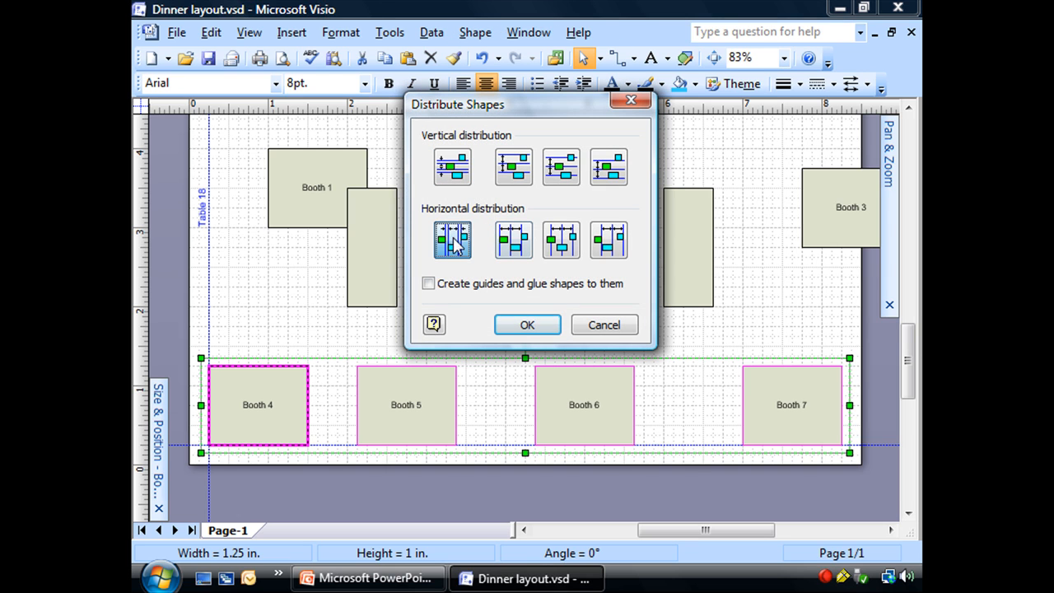
{"action": "left_click", "coordinate": [526, 325]}
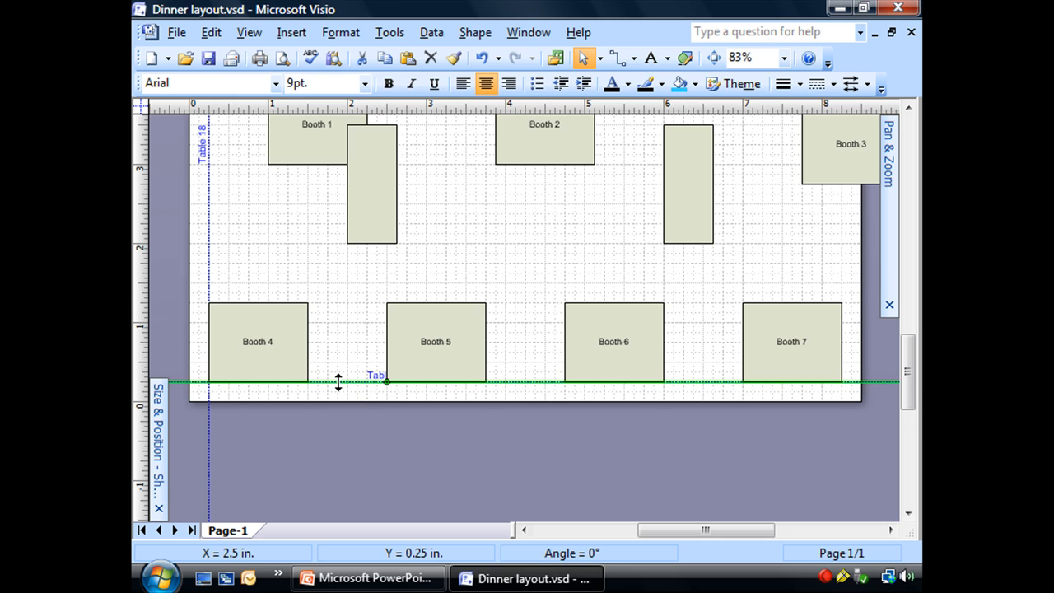
- Drag the Table 17 guide up and down to confirm the glued booths follow
{"action": "left_click_drag", "start_coordinate": [387, 381], "coordinate": [387, 312]}
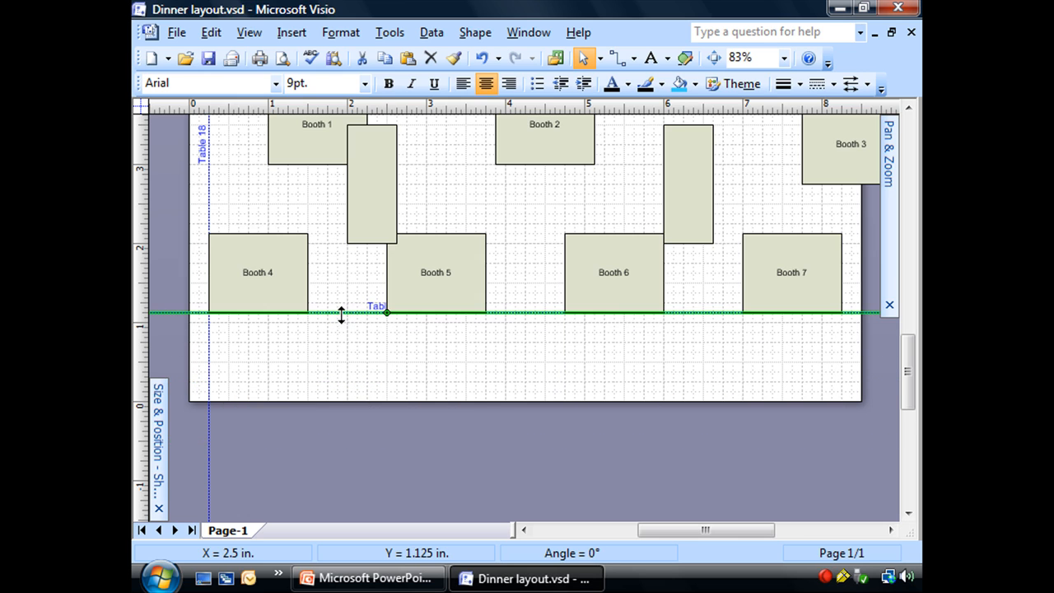
{"action": "left_click_drag", "start_coordinate": [386, 313], "coordinate": [386, 371]}
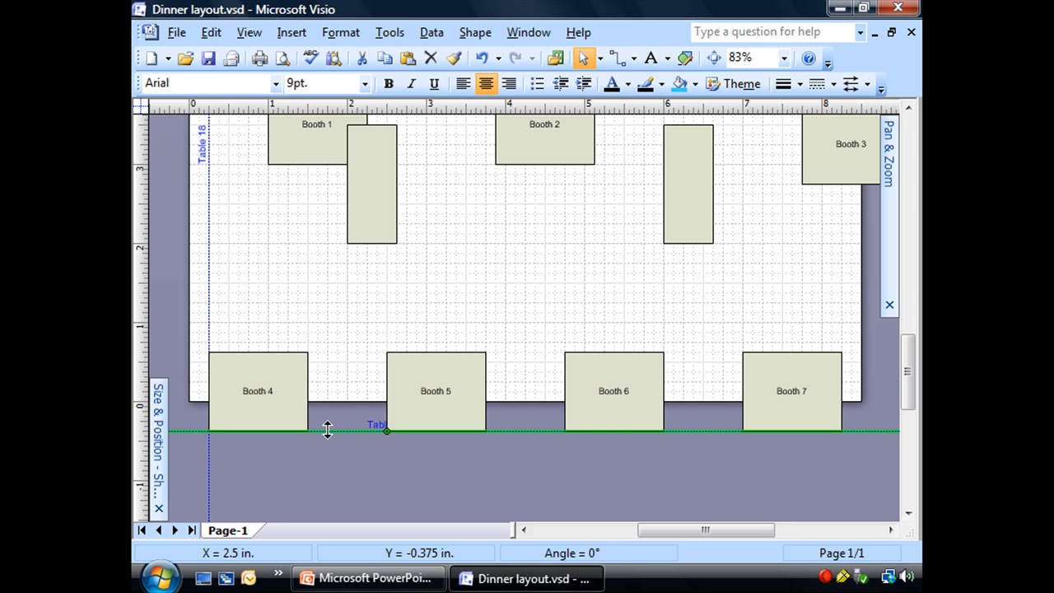
{"action": "left_click_drag", "start_coordinate": [327, 429], "coordinate": [386, 381]}
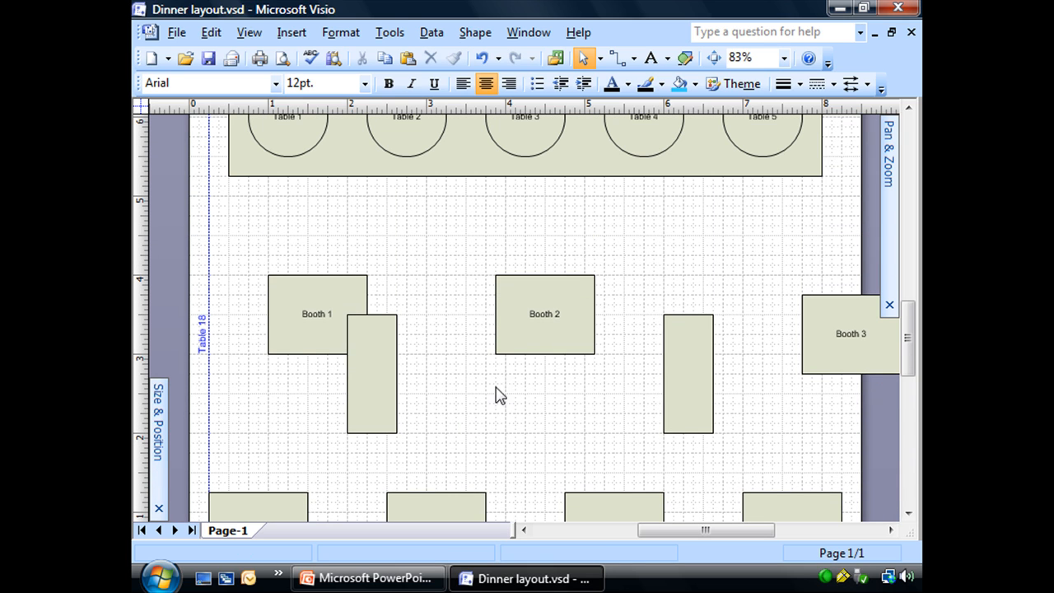
- Glue Booths 1, 3 and 2 onto the new top guide
{"action": "left_click", "coordinate": [317, 314]}
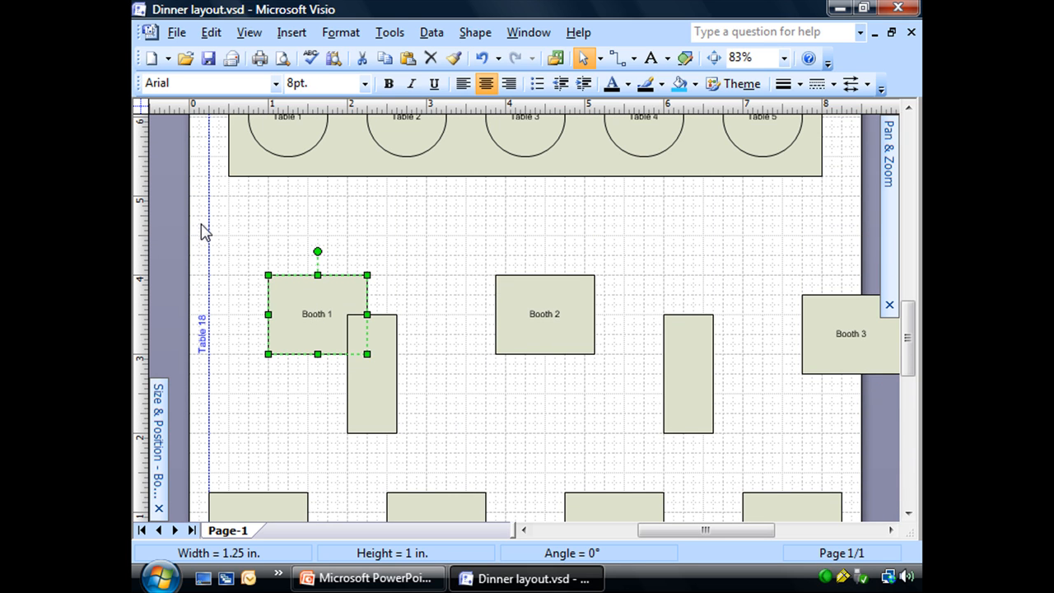
{"action": "mouse_move", "coordinate": [537, 106]}
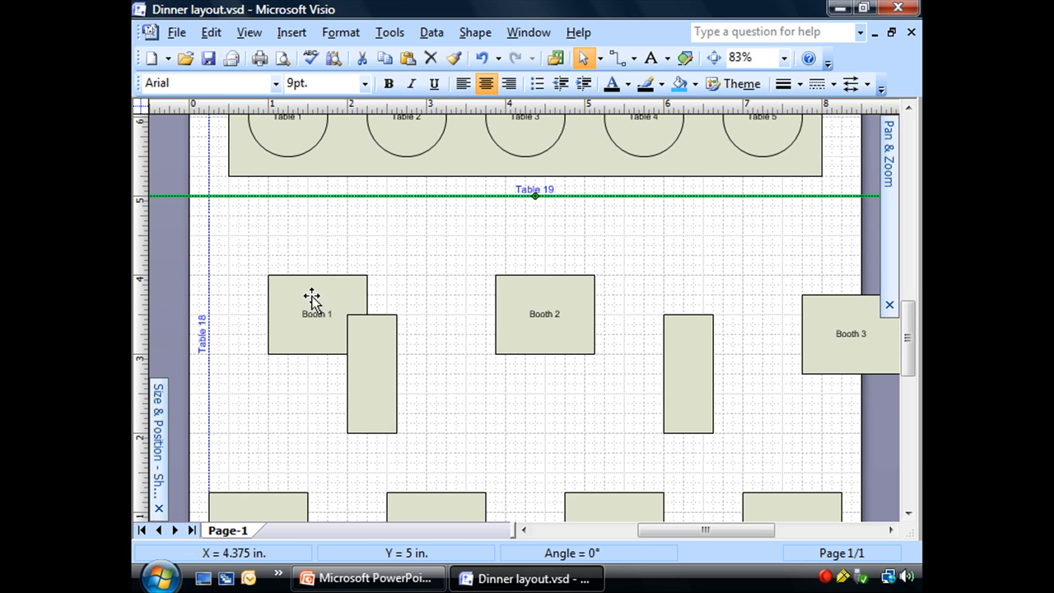
{"action": "left_click_drag", "start_coordinate": [317, 313], "coordinate": [257, 235]}
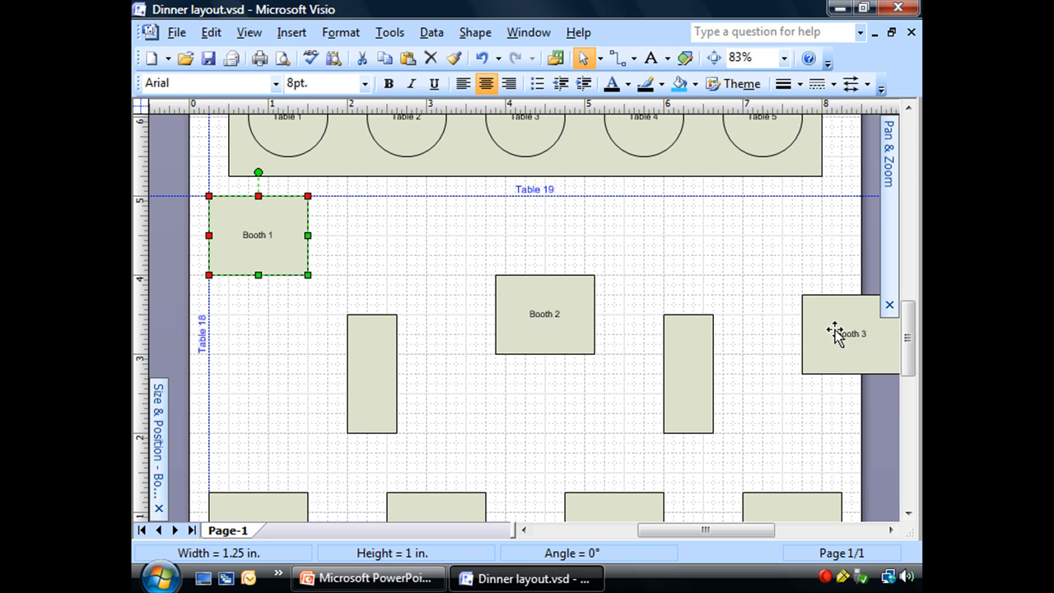
{"action": "left_click_drag", "start_coordinate": [852, 334], "coordinate": [791, 235]}
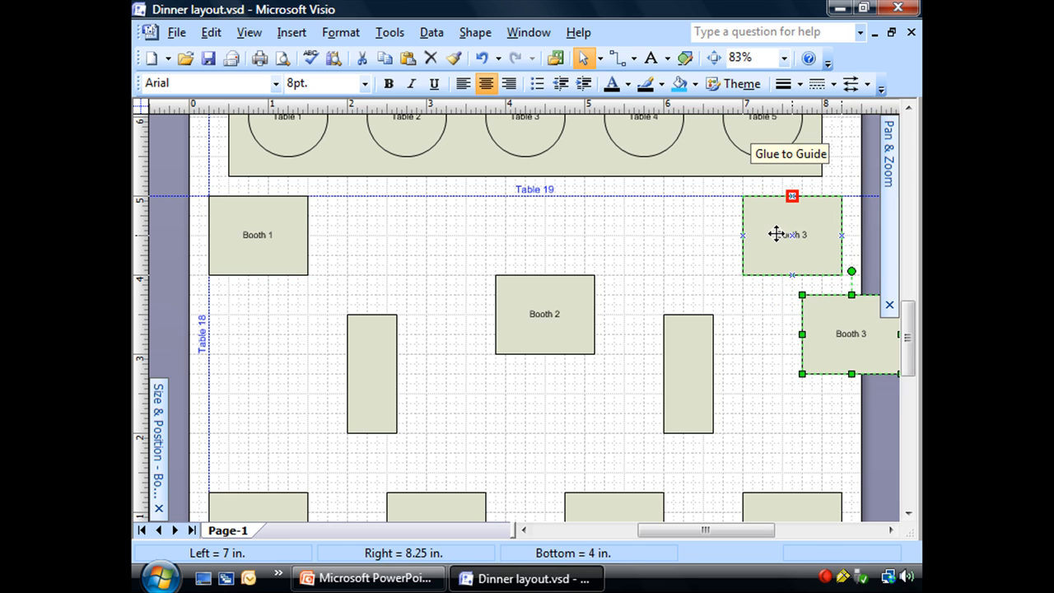
{"action": "left_click_drag", "start_coordinate": [790, 235], "coordinate": [525, 255]}
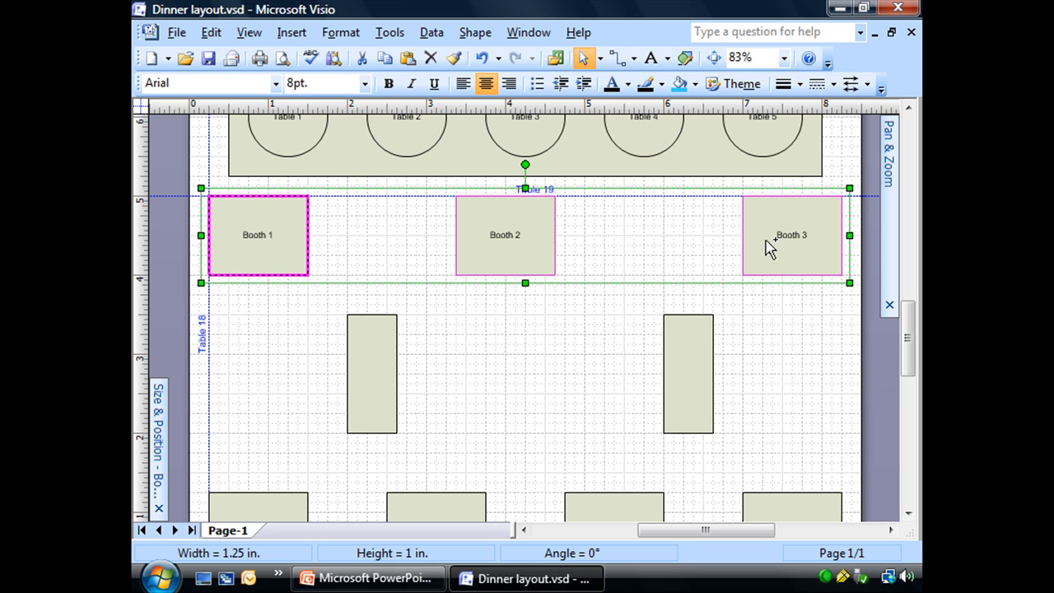
- Distribute the three top booths evenly with the horizontal Distribute Shapes option
{"action": "left_click", "coordinate": [474, 32]}
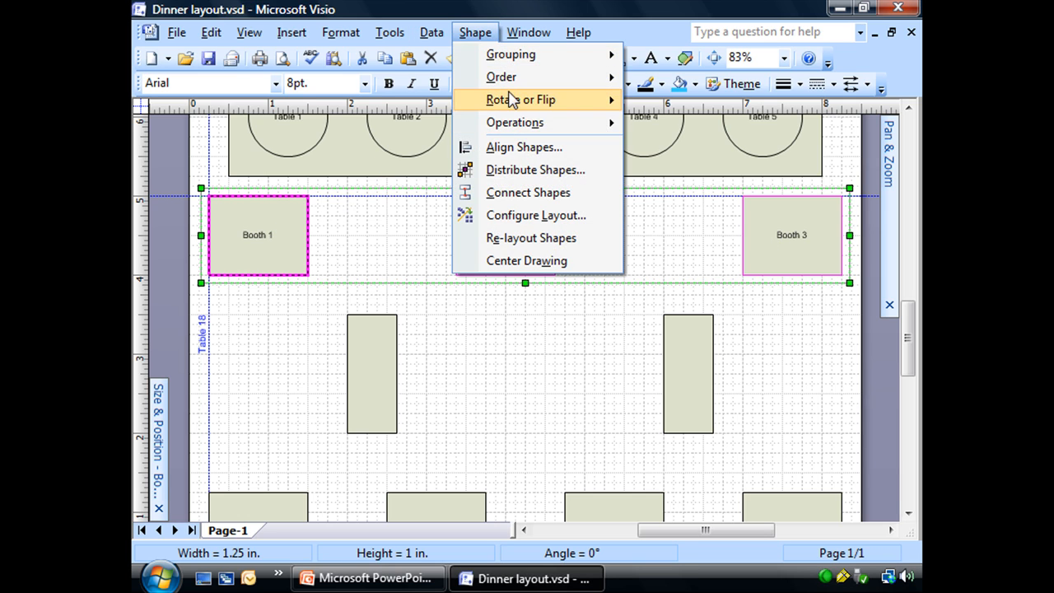
{"action": "left_click", "coordinate": [535, 170]}
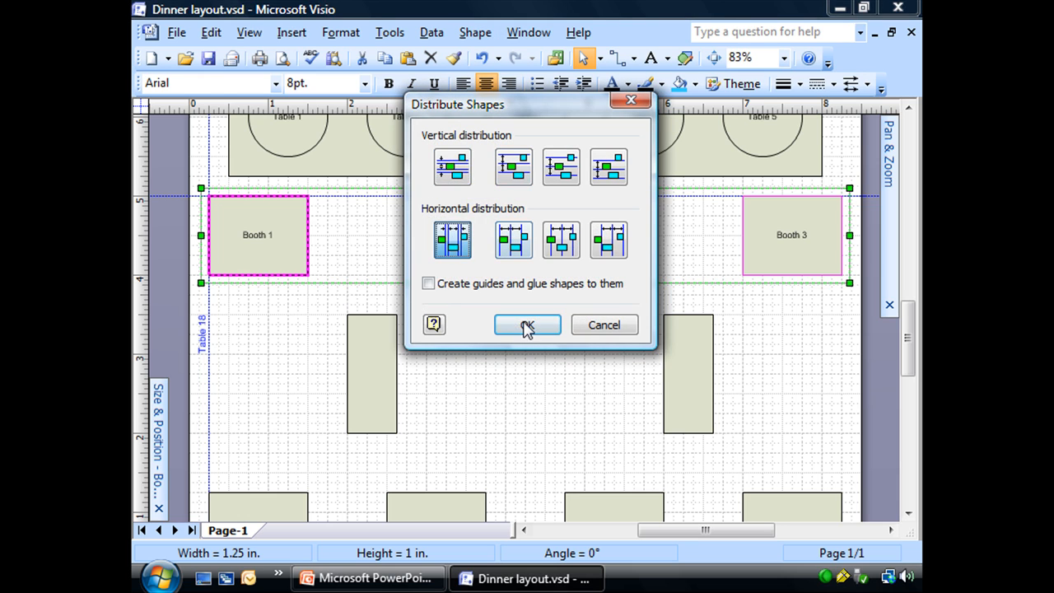
{"action": "left_click", "coordinate": [527, 324]}
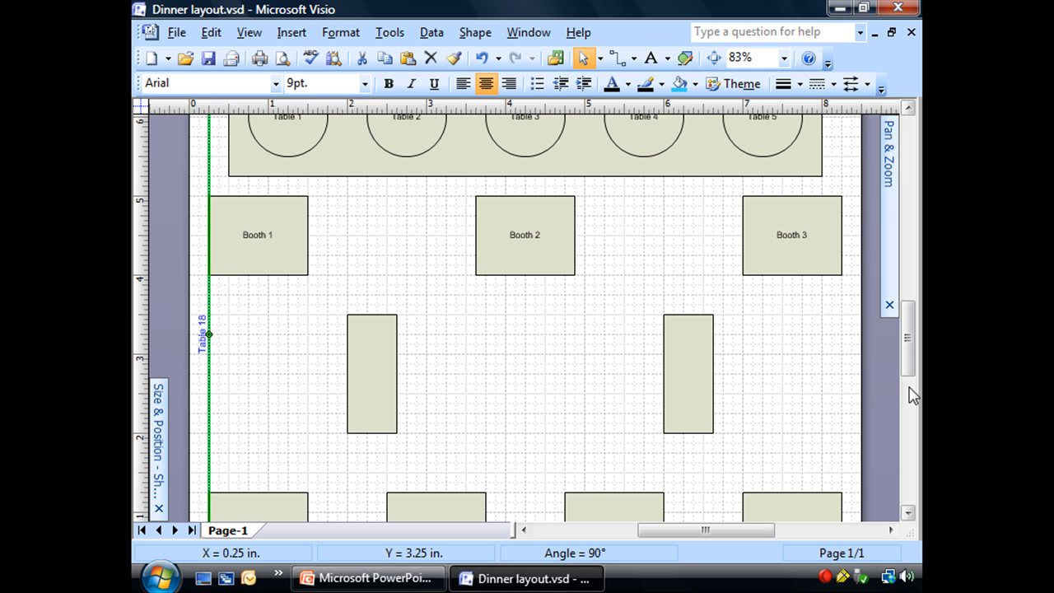
- Scroll down and switch off Guides in the View menu
{"action": "scroll", "scroll_direction": "down", "scroll_amount": 3}
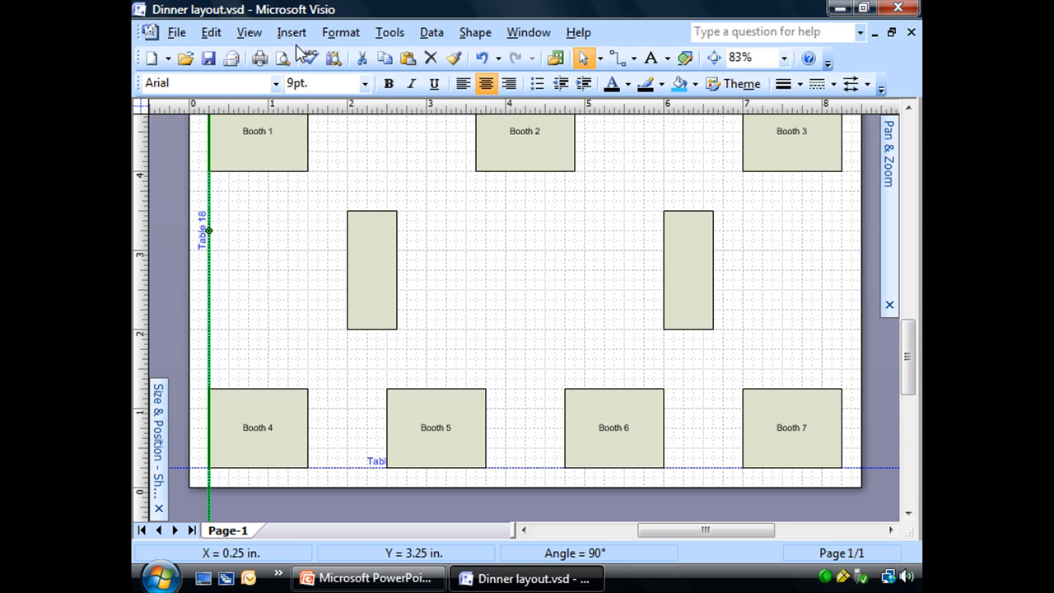
{"action": "left_click", "coordinate": [249, 32]}
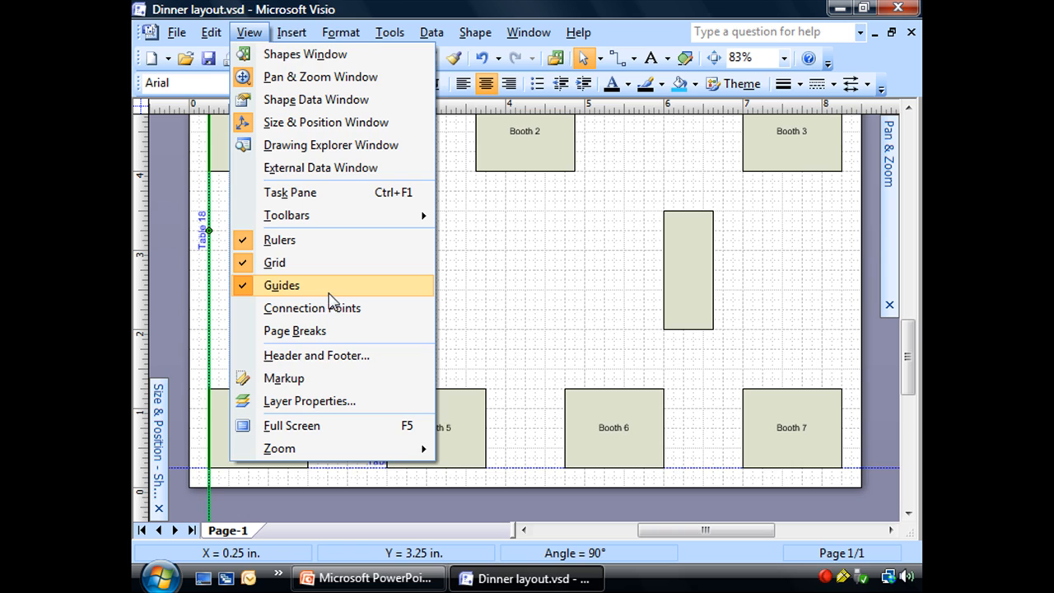
{"action": "left_click", "coordinate": [282, 285]}
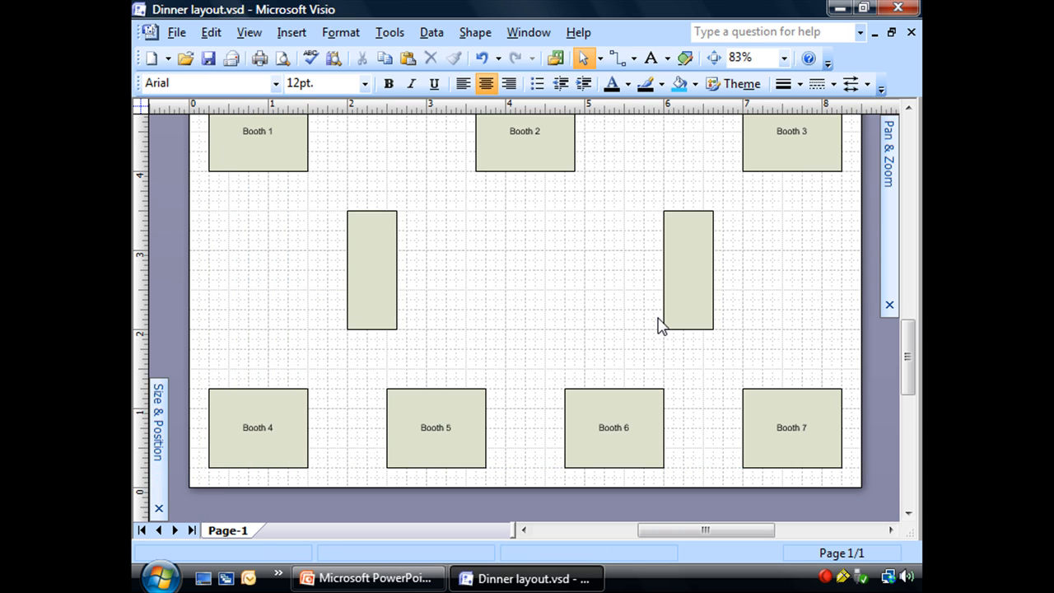
{"action": "left_click", "coordinate": [249, 33]}
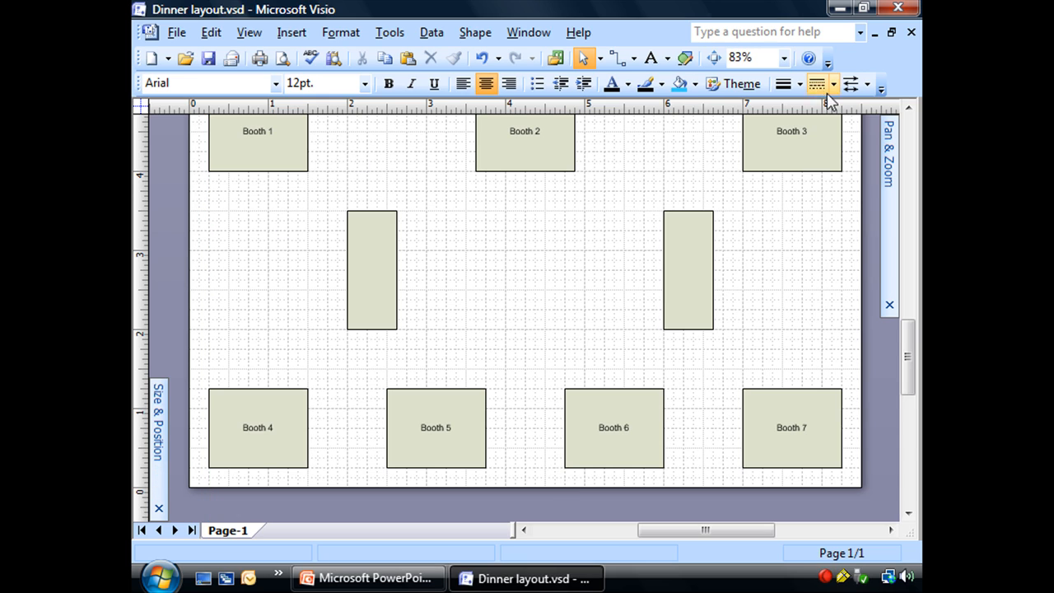
- Set the zoom to Page so the whole dinner layout fits the window
{"action": "left_click", "coordinate": [783, 58]}
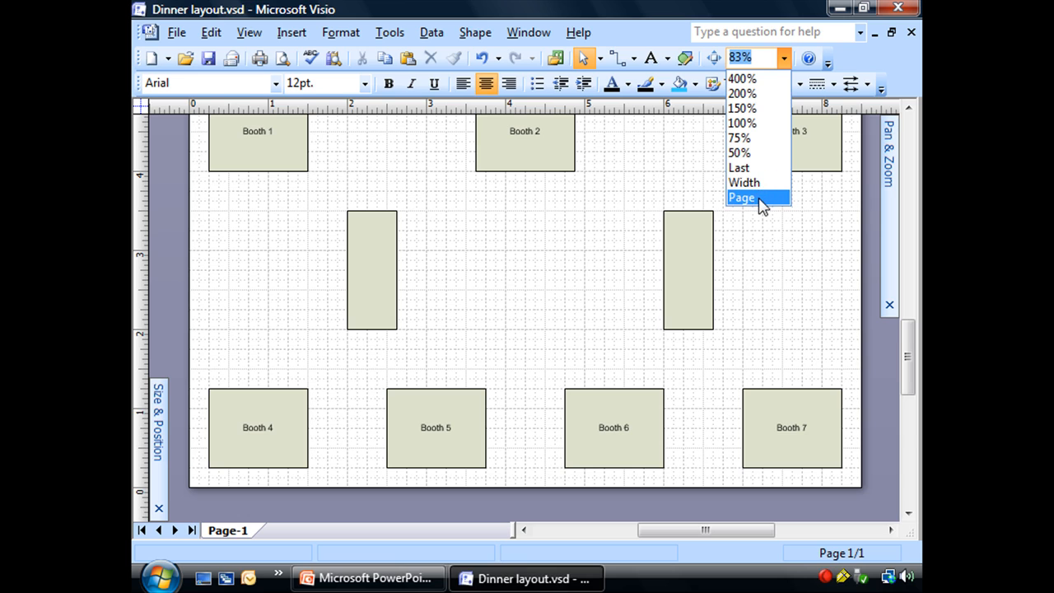
{"action": "left_click", "coordinate": [741, 198]}
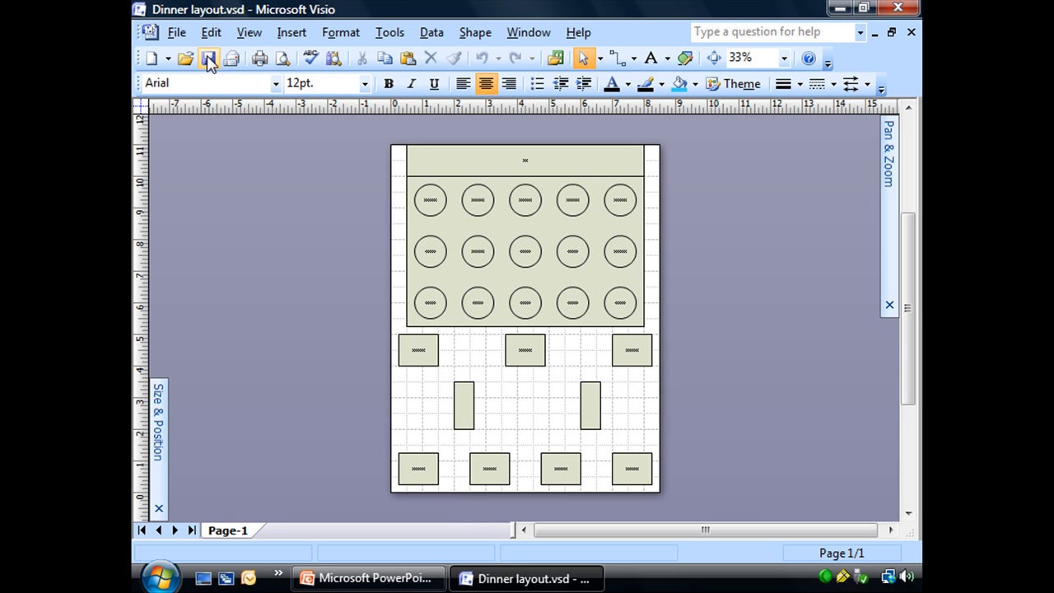
{"action": "mouse_move", "coordinate": [209, 58]}
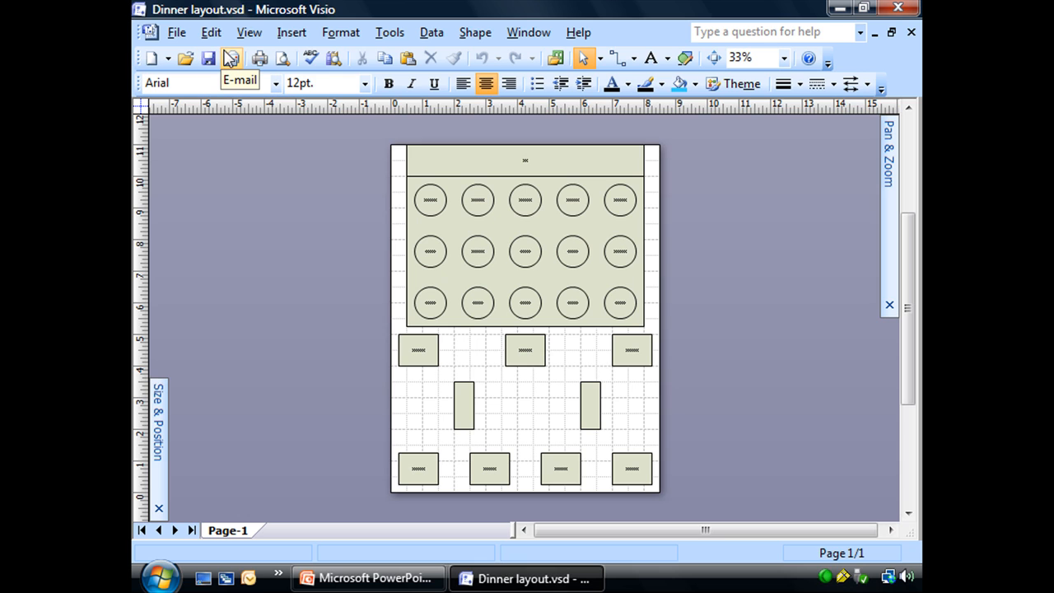